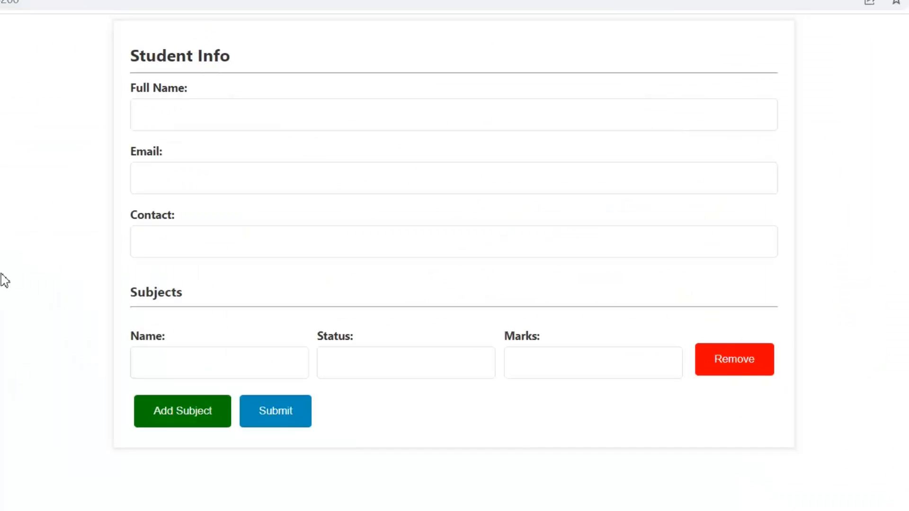
mouse_move(326, 138)
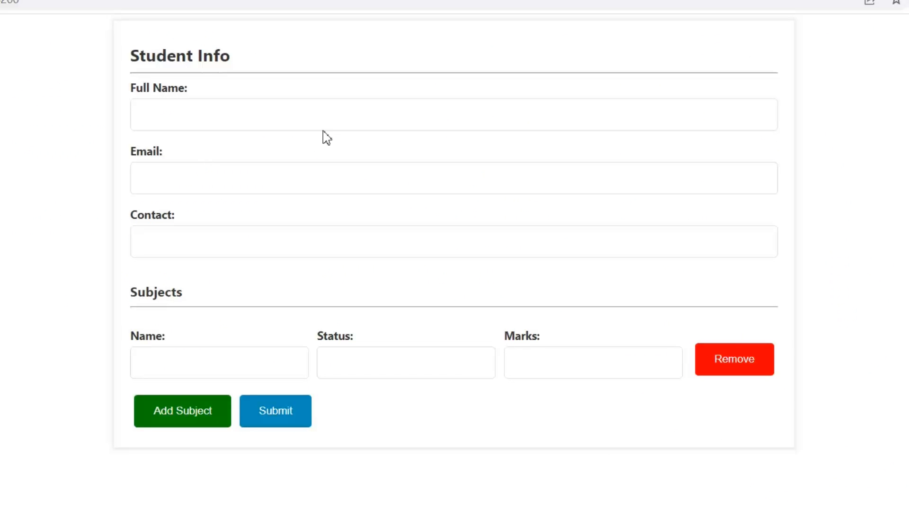
Try focusing the Email, Contact and subject Status fields in the running form
left_click(453, 178)
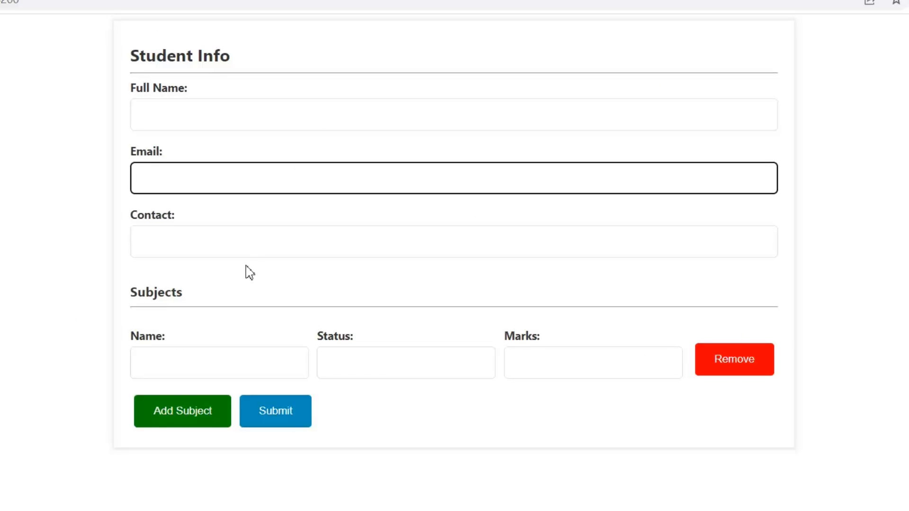
left_click(454, 242)
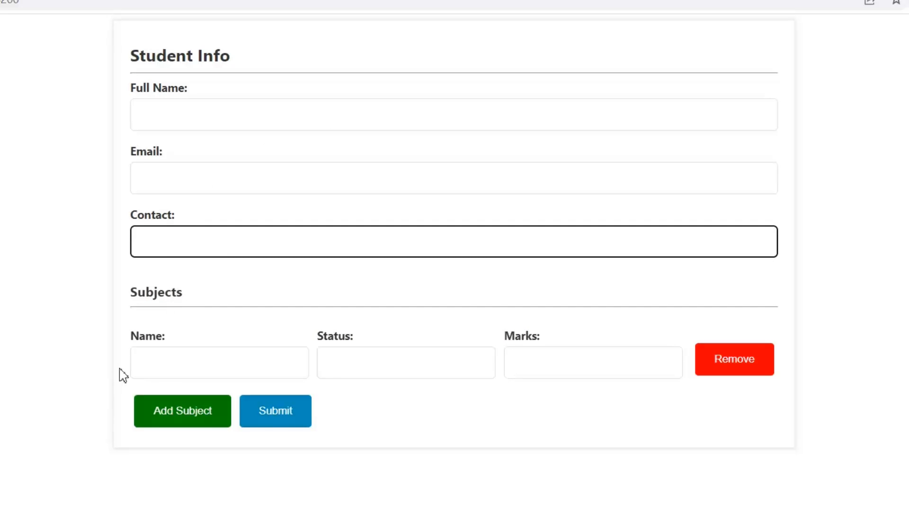
left_click(406, 362)
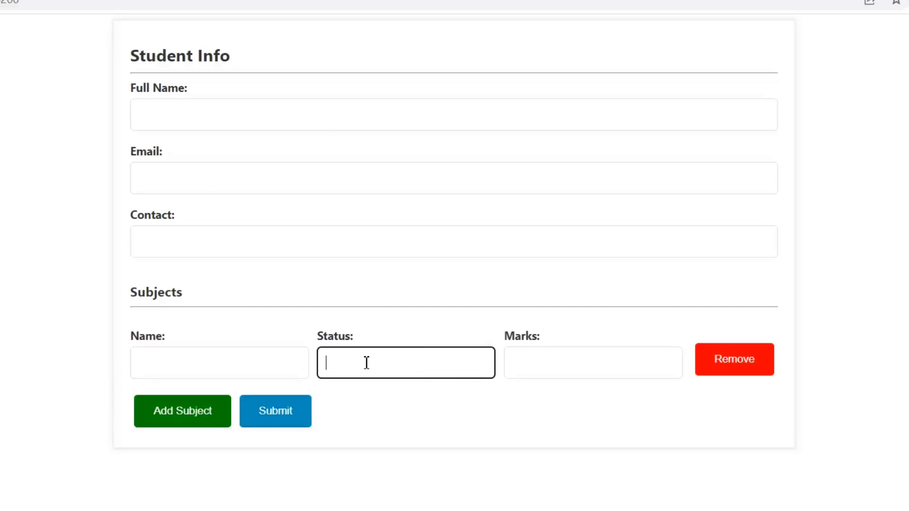
left_click(592, 363)
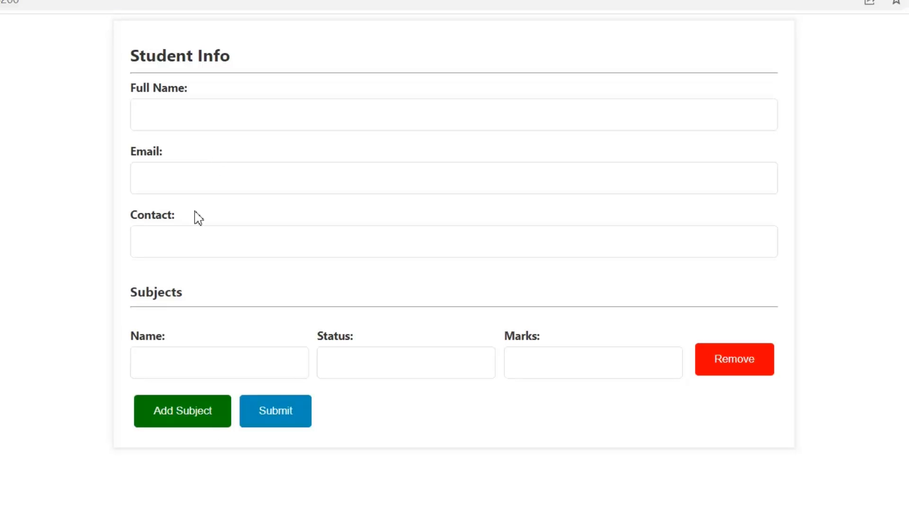
mouse_move(357, 465)
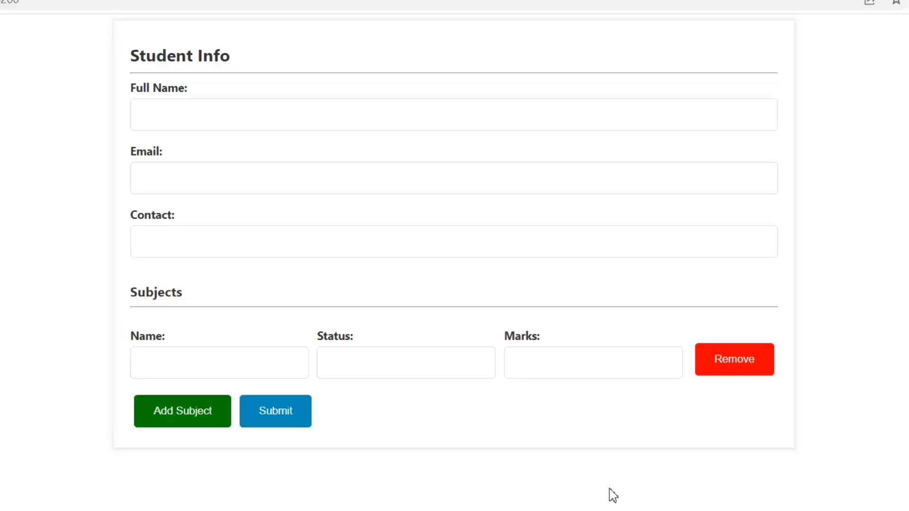
mouse_move(330, 341)
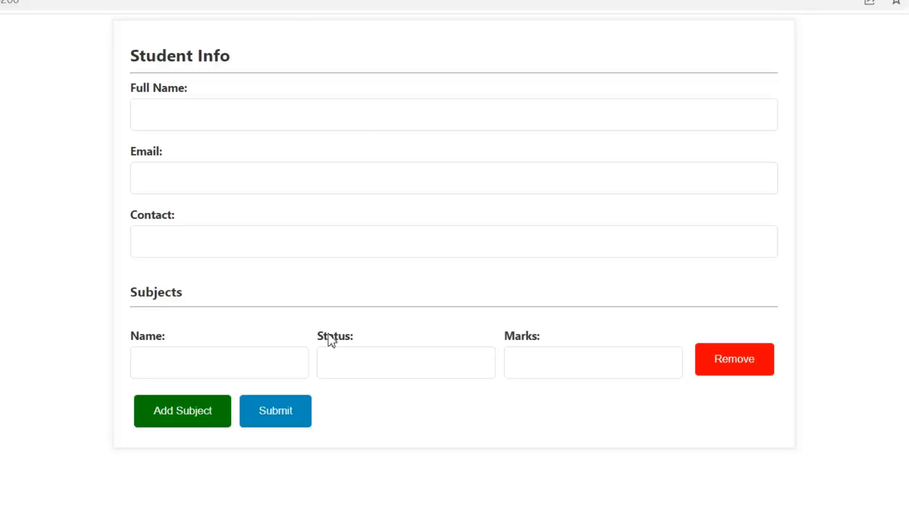
mouse_move(155, 93)
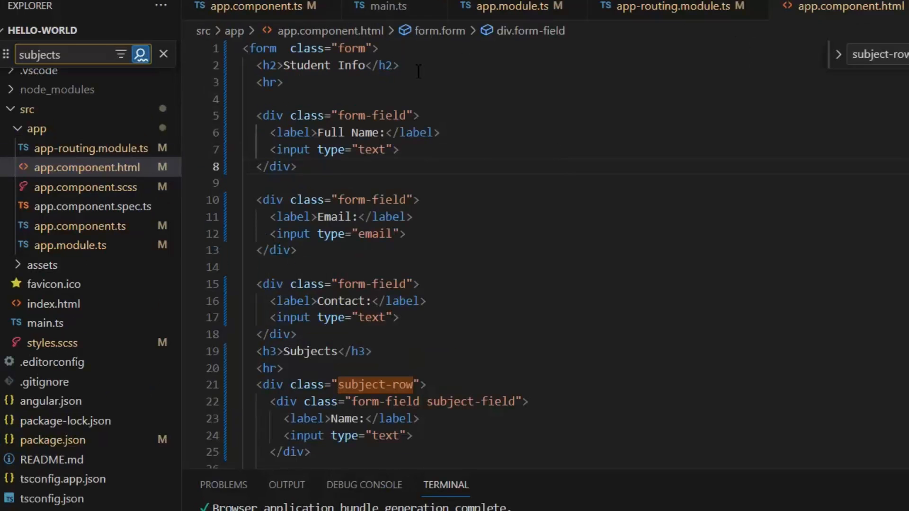
mouse_move(407, 245)
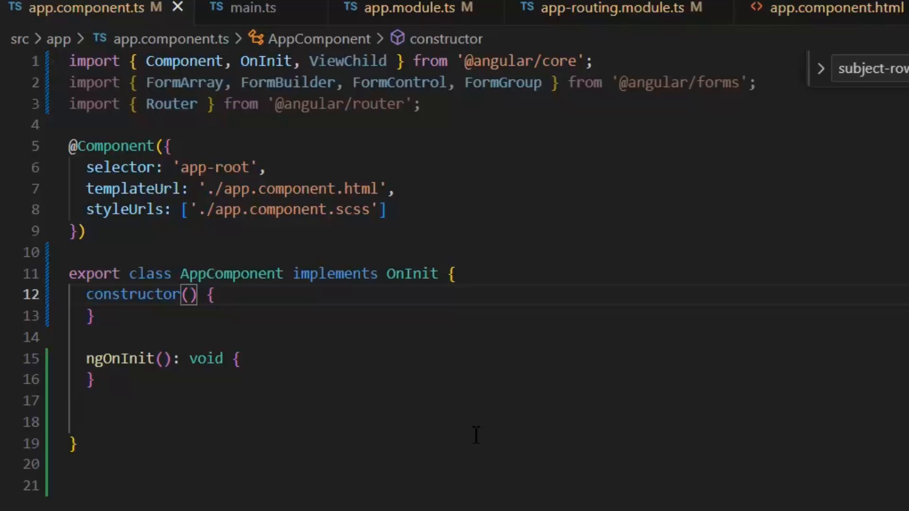
Inject private fb: FormBuilder in the constructor and declare studentForm!: FormGroup
type("private fb:")
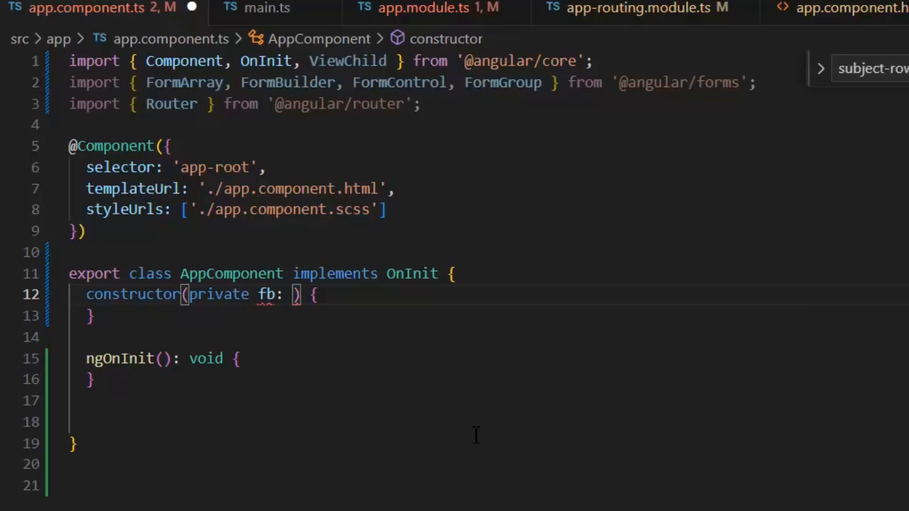
type("FormBuilder")
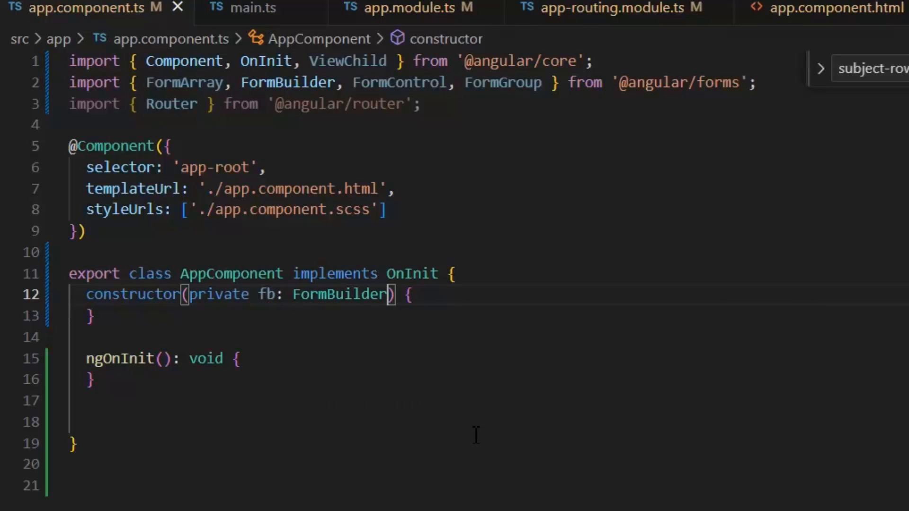
key("Enter")
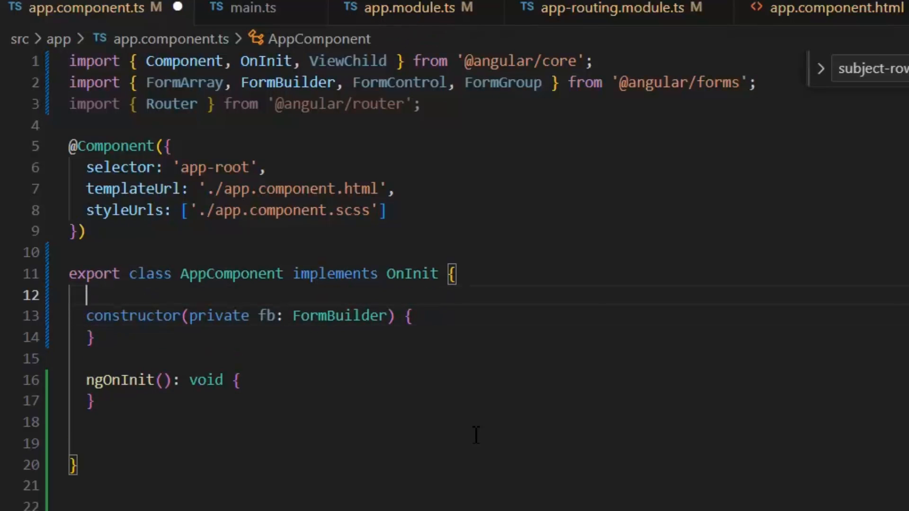
type("studentFomr")
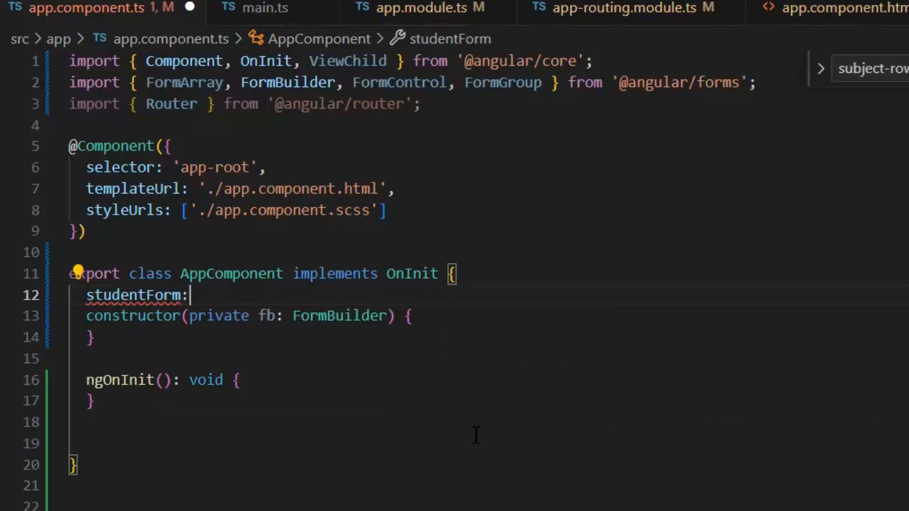
type("Fo")
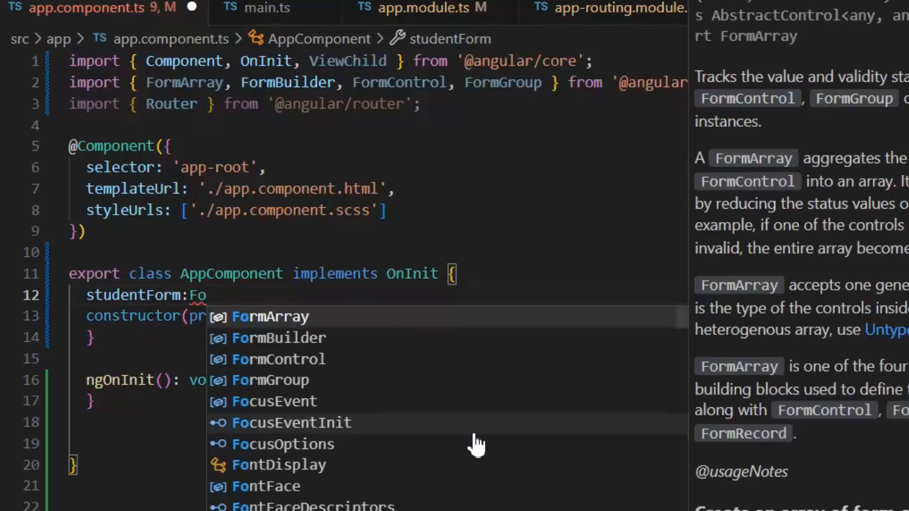
type("rmGroup;")
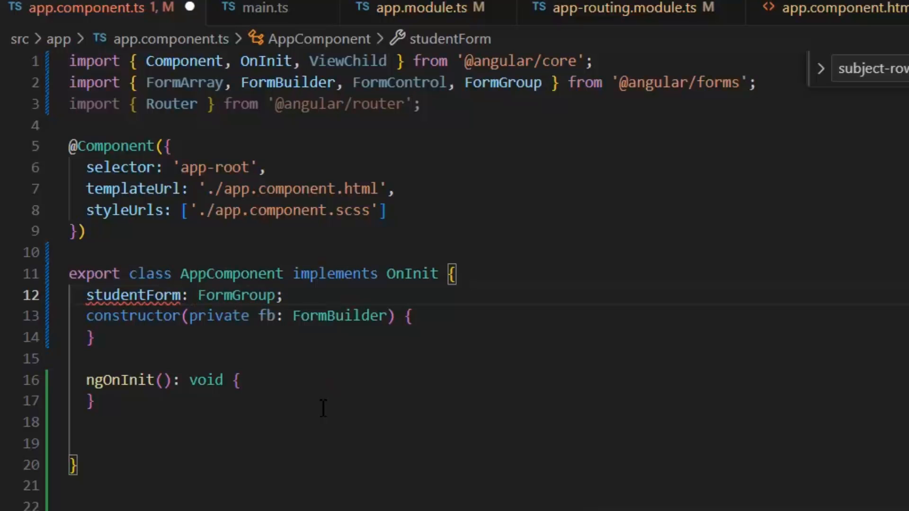
double_click(132, 296)
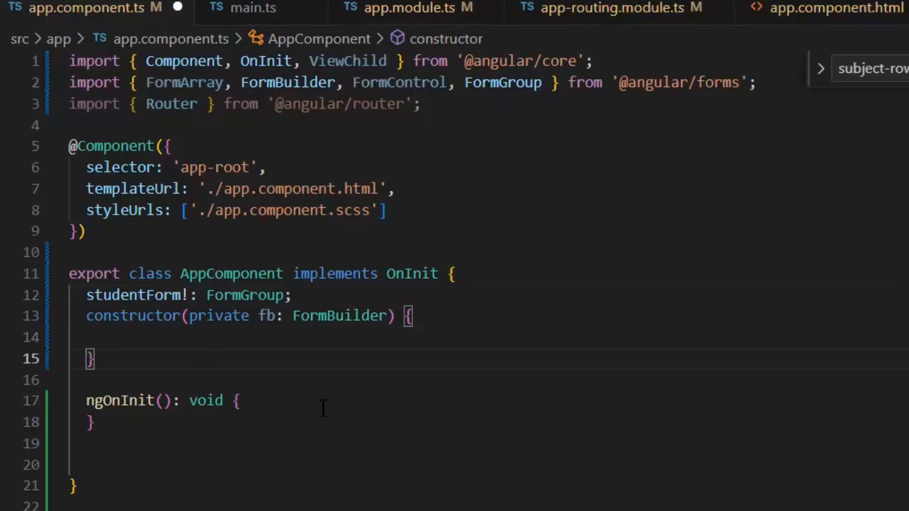
Build this.studentForm with fb.group containing fullName, email and contact controls
type("this.studentForm")
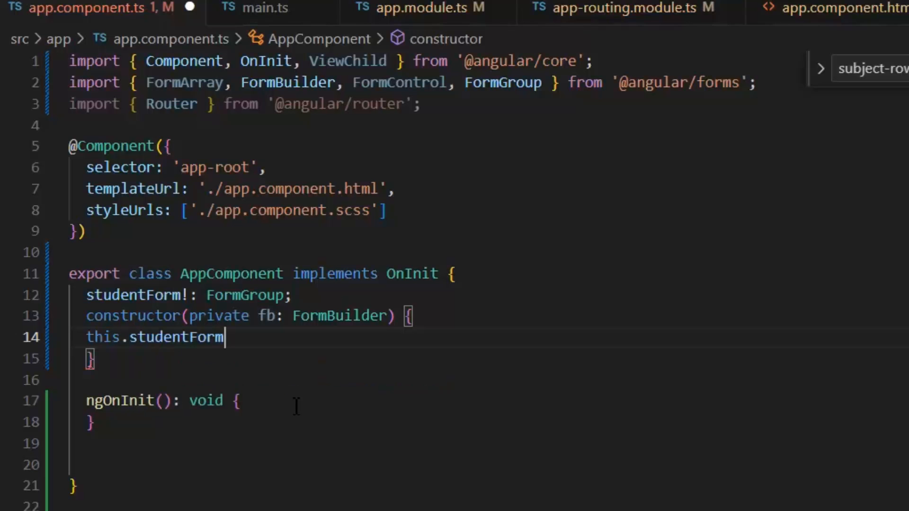
type("=")
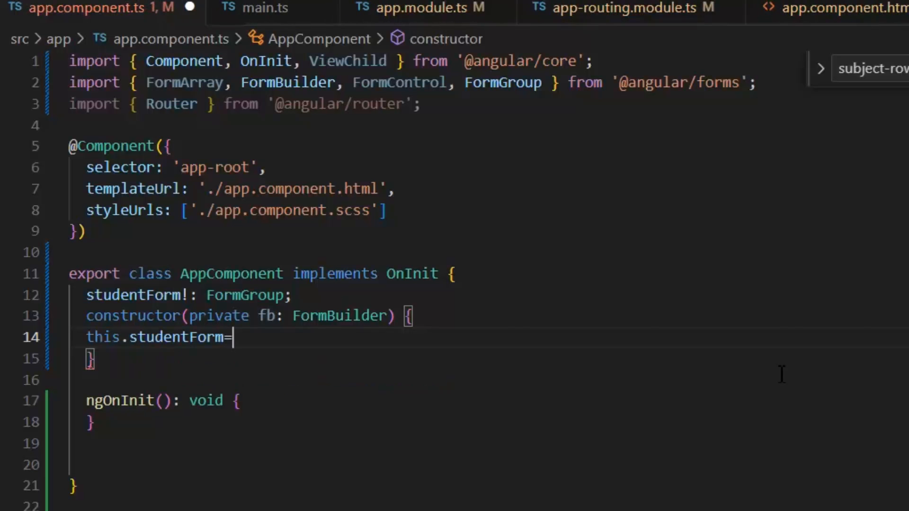
type("th")
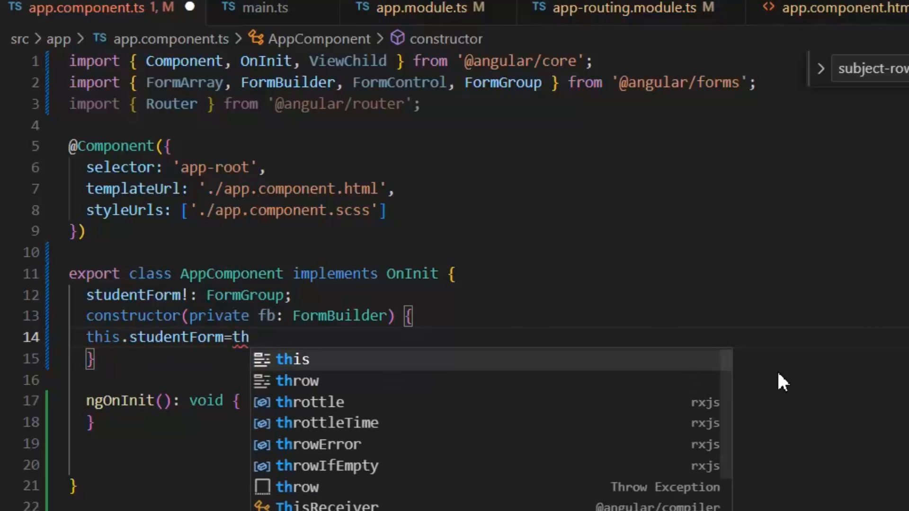
type("is.fb")
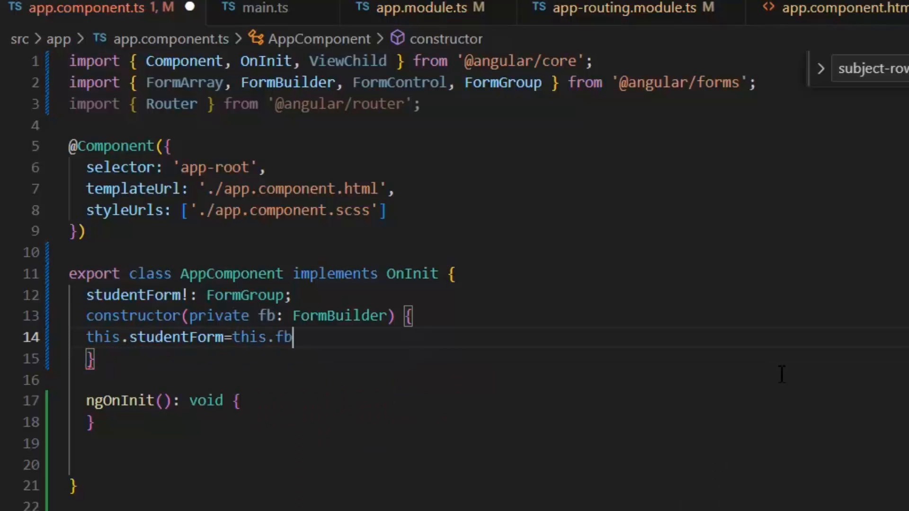
type(".")
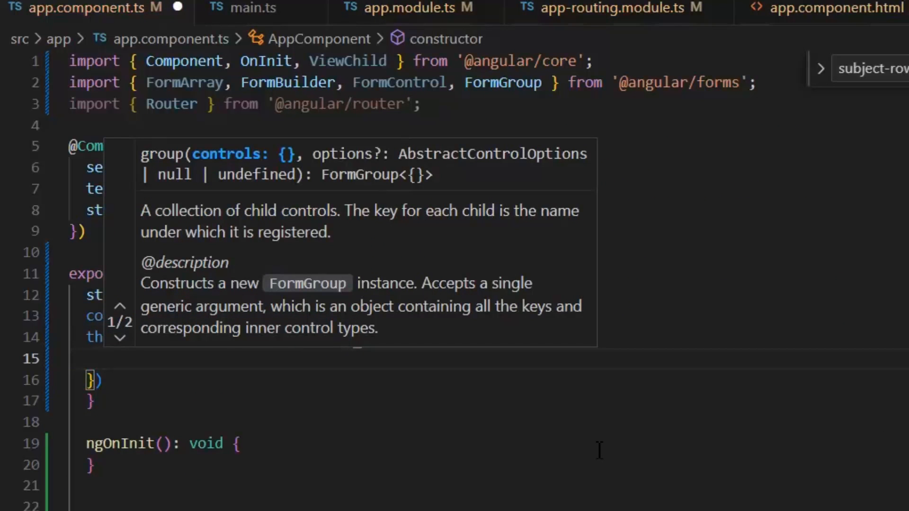
type("fullNa")
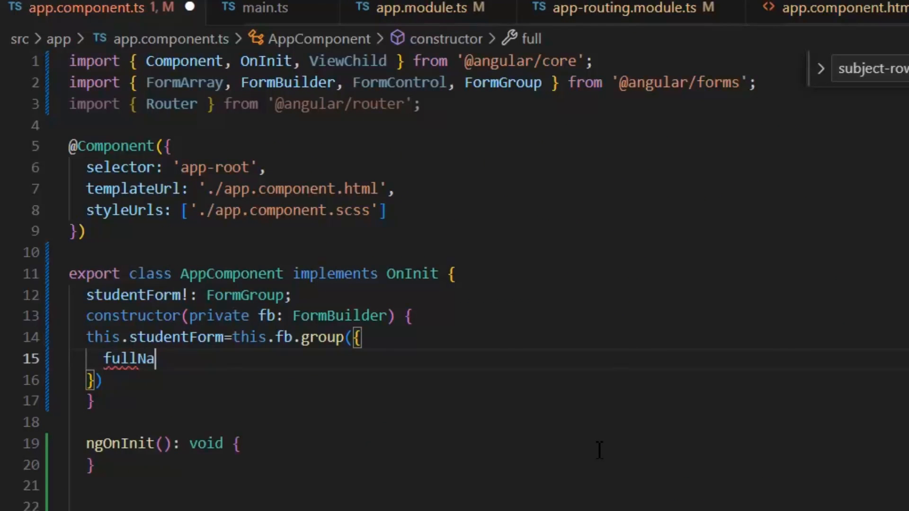
type("me:'',")
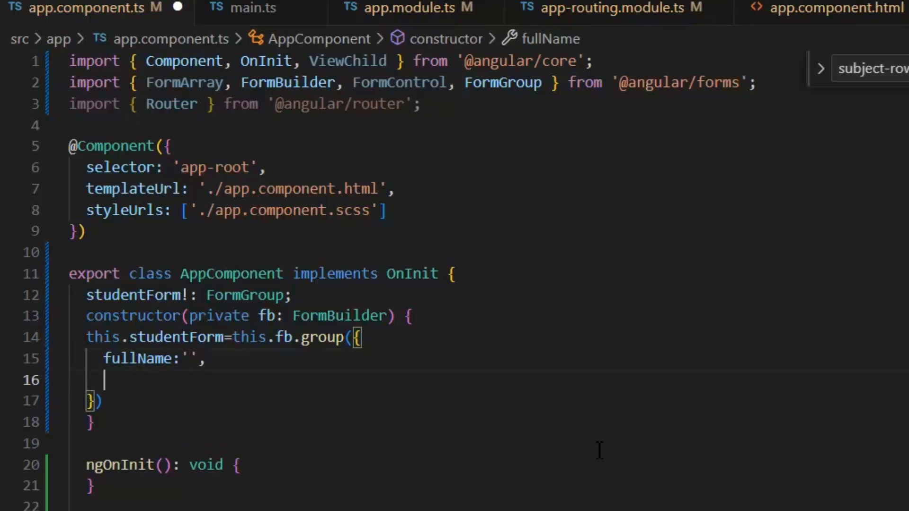
type("email: '',")
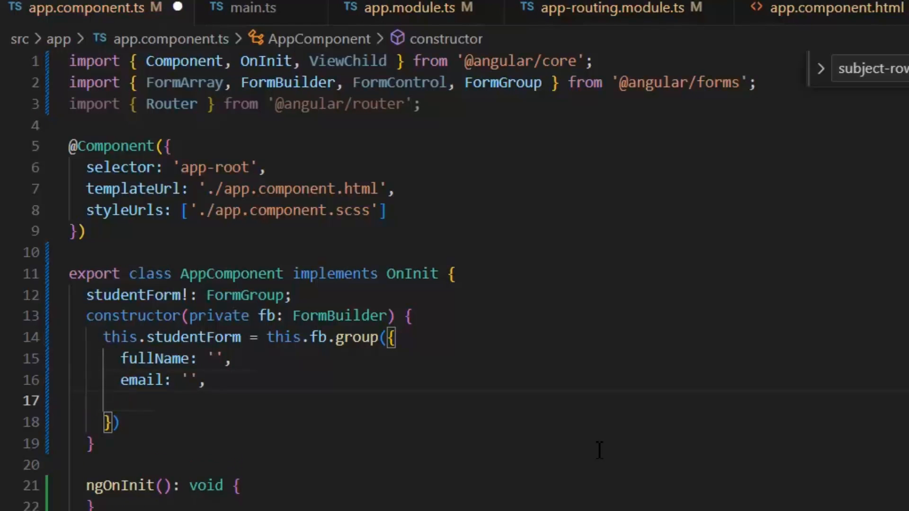
type("contact:'',")
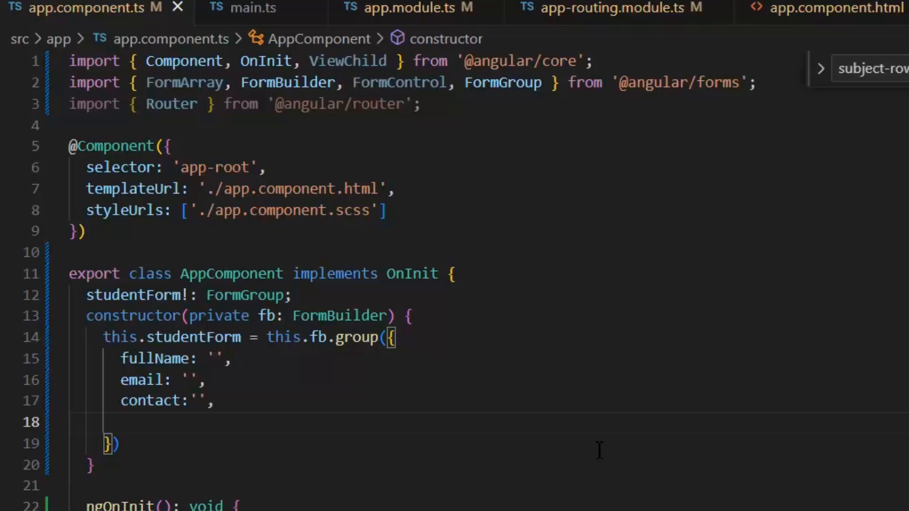
Add a subjects control initialised as this.fb.array([]) to the group
type("su")
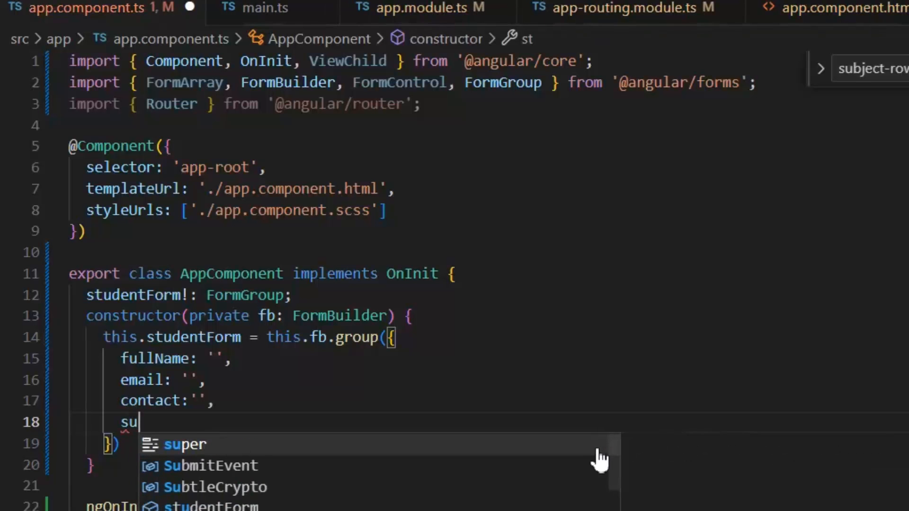
type("bjects:")
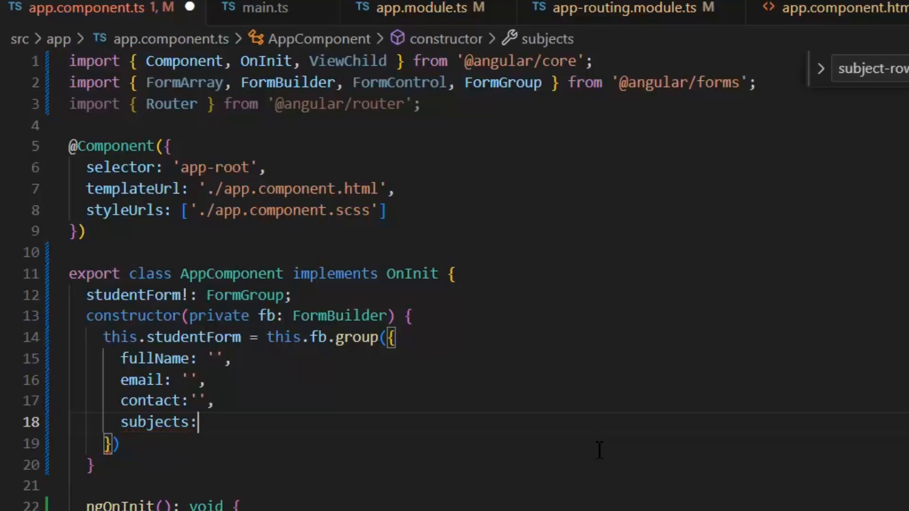
type("this.fo")
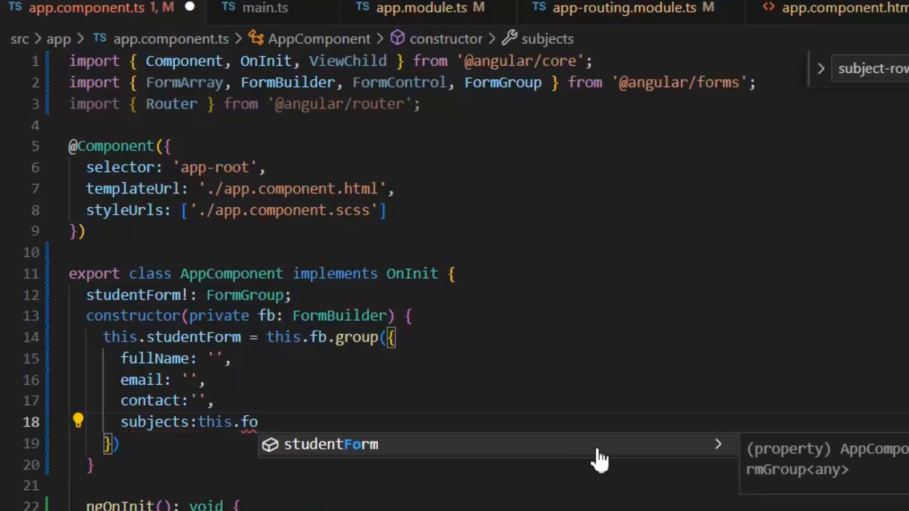
type("b.")
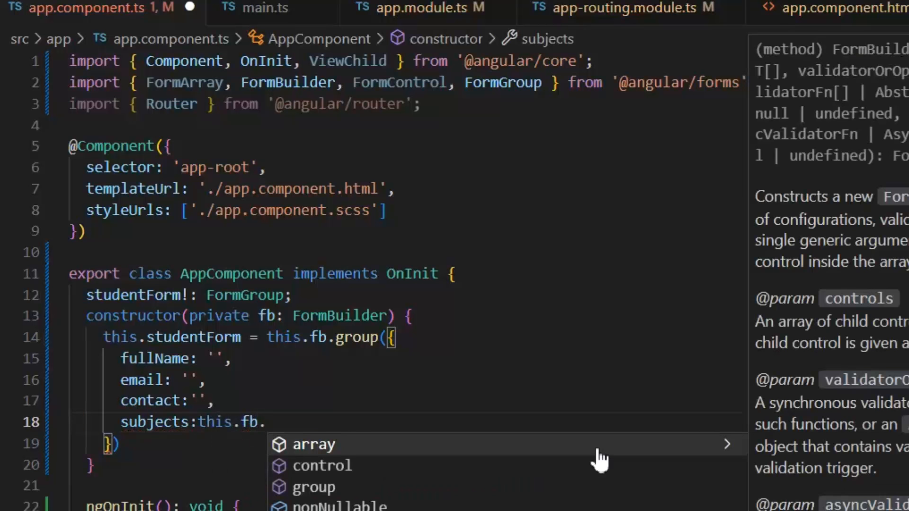
left_click(314, 444)
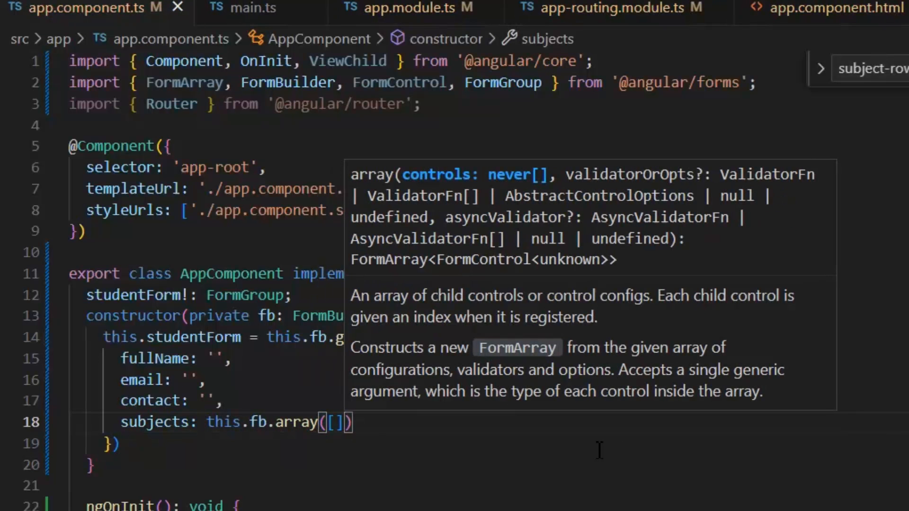
mouse_move(262, 499)
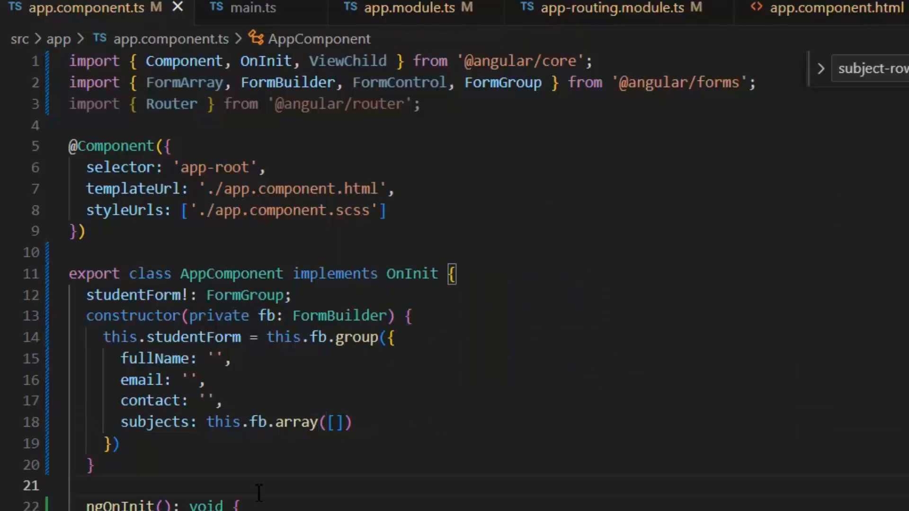
scroll("down", 3)
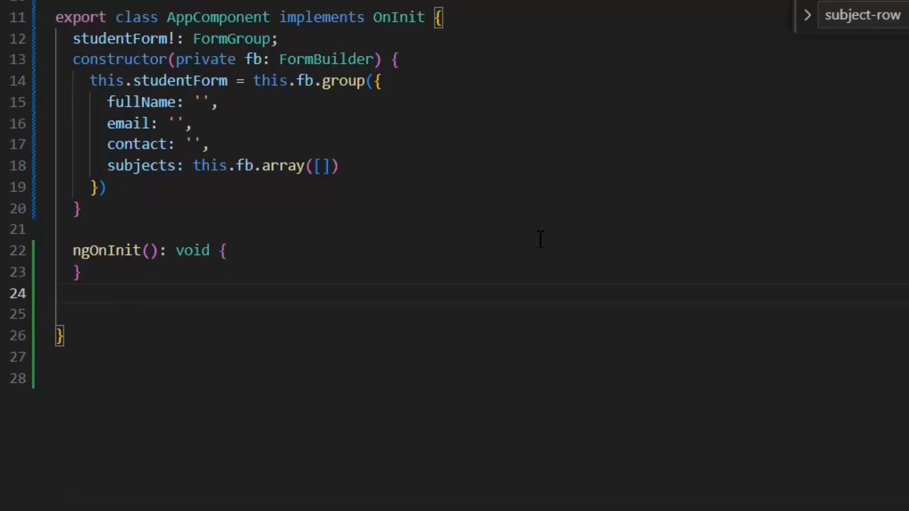
Add a getSubjectGroup() method returning fb.group with name and status fields
type("getSt")
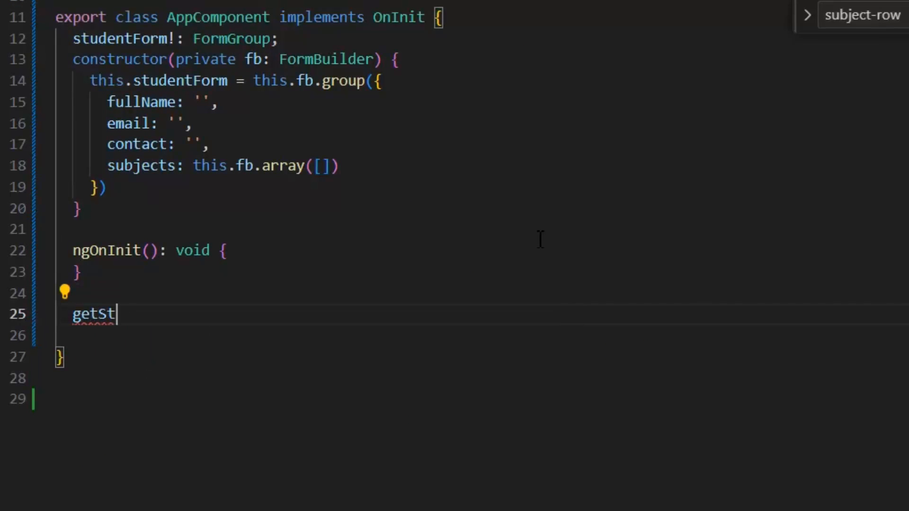
type("ubjectGroup{")
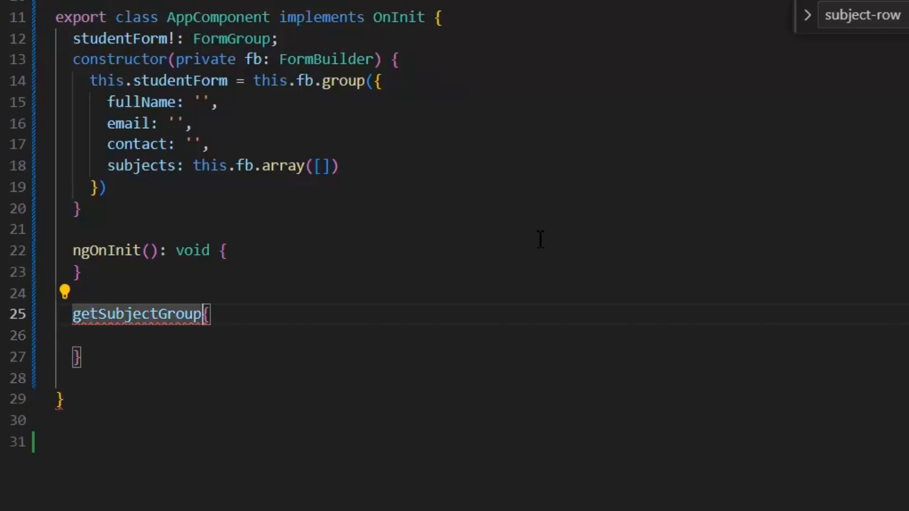
type("()")
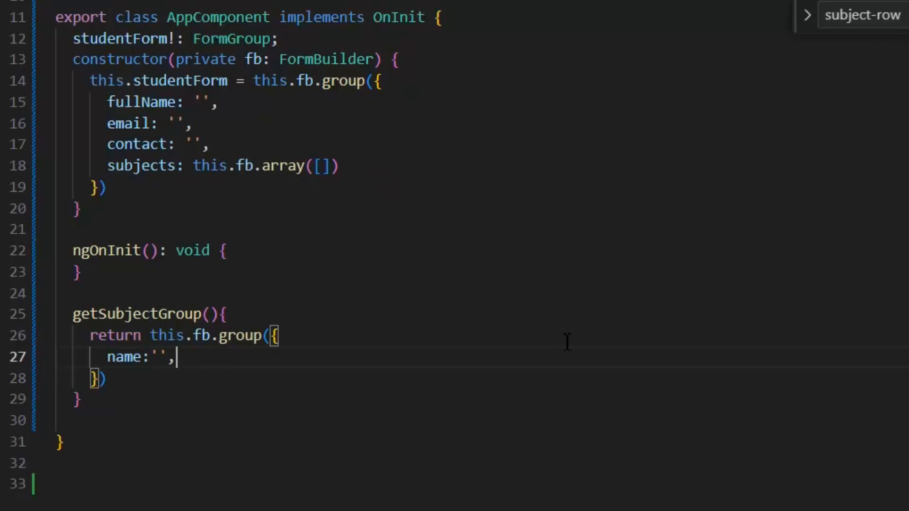
type("status:'',")
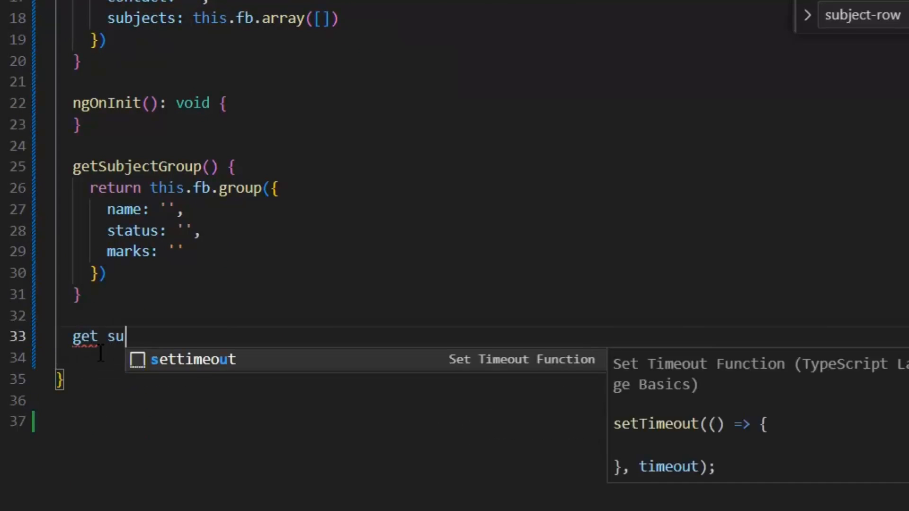
Add a subjects getter returning this.studentForm.get('subjects') as FormArray
type("bjcts")
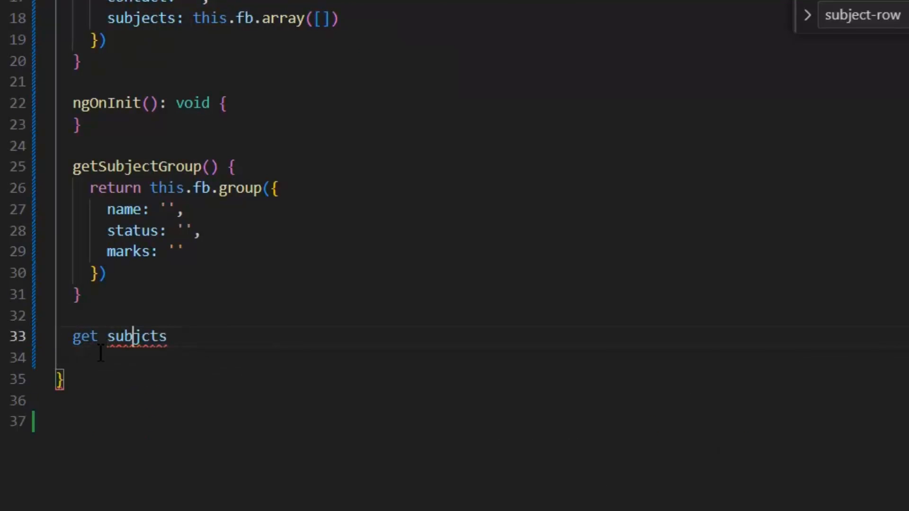
type("()")
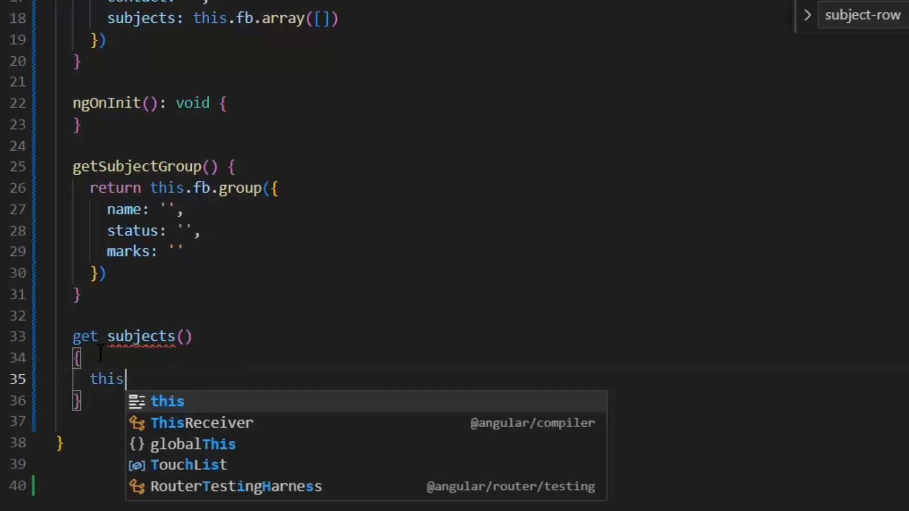
type("return")
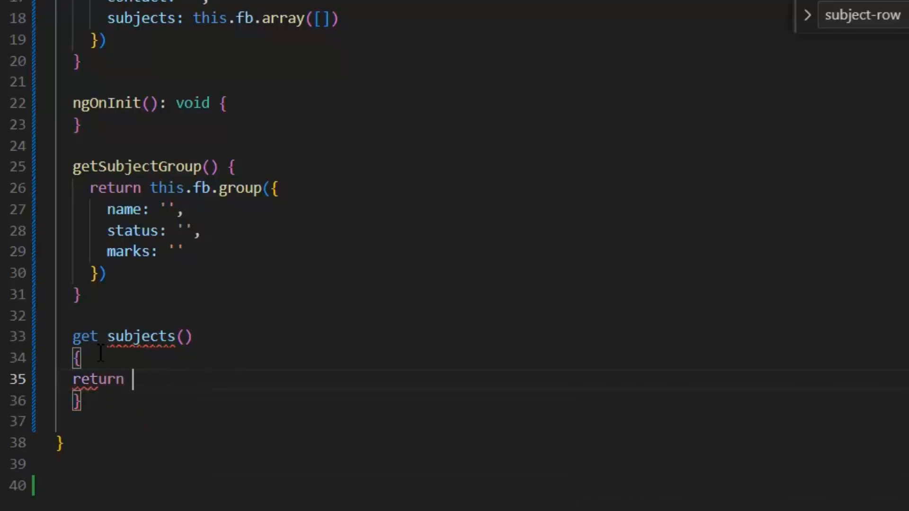
type("this.studentForm.get('")
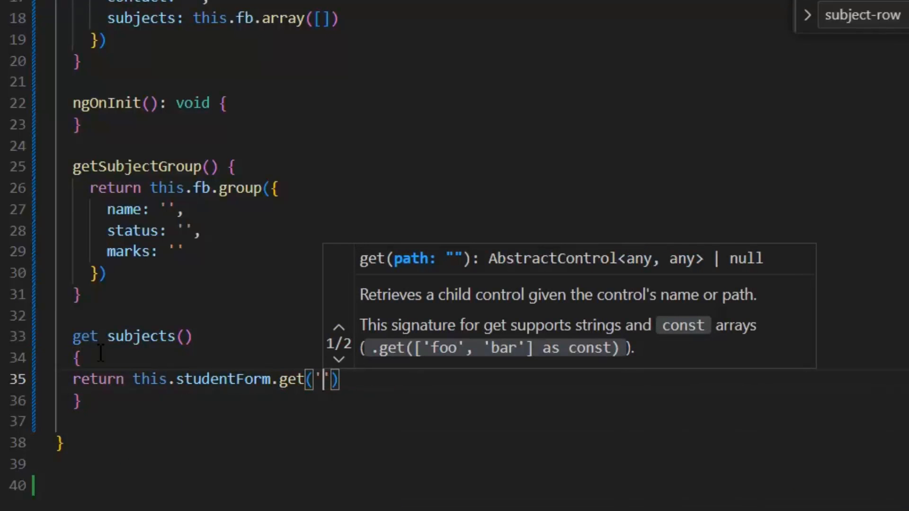
type("subjects') as")
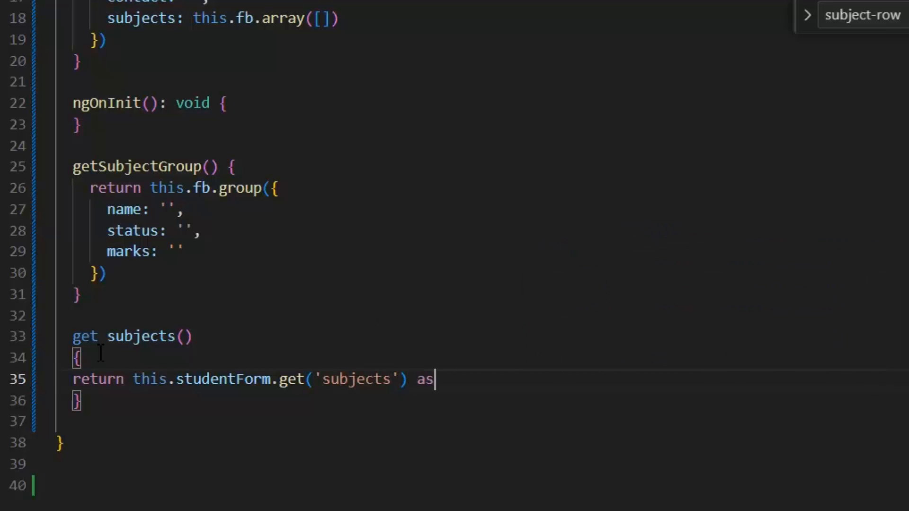
type("FormArray;")
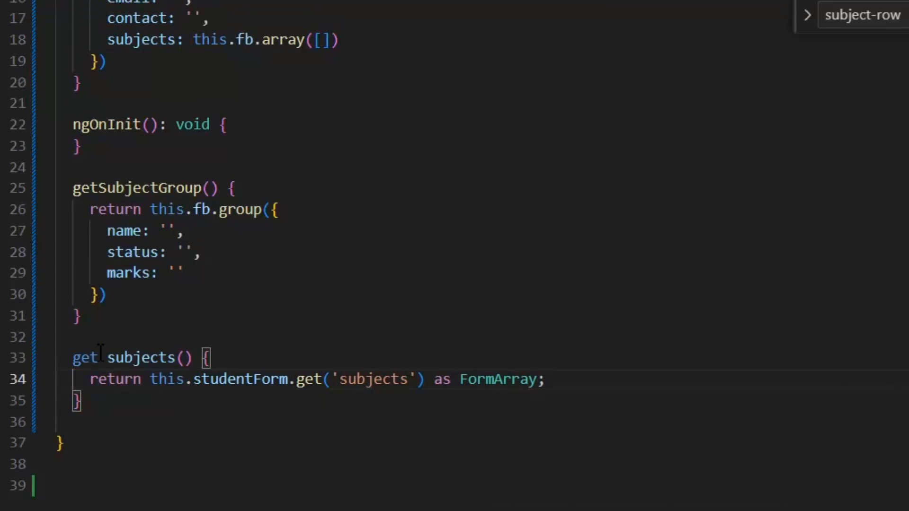
Write addSubject() that pushes this.getSubjectGroup() onto the subjects array
type("Add")
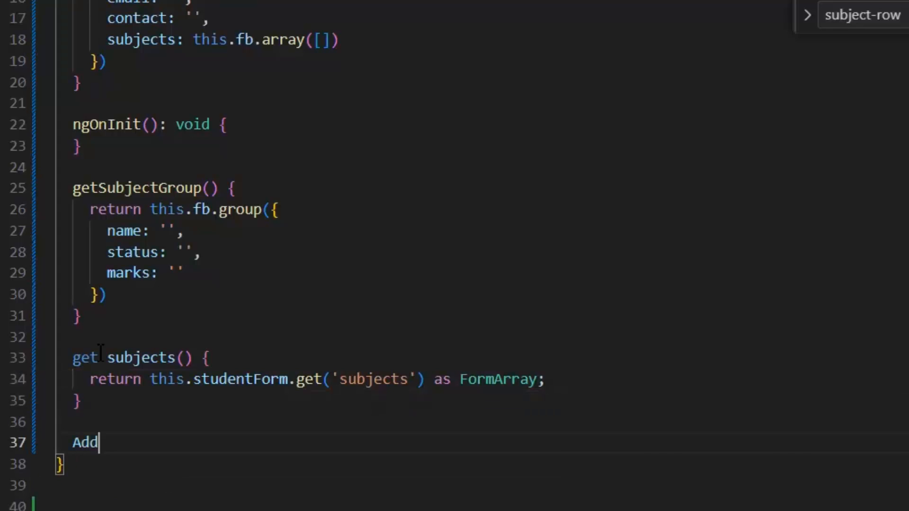
type("addSubje")
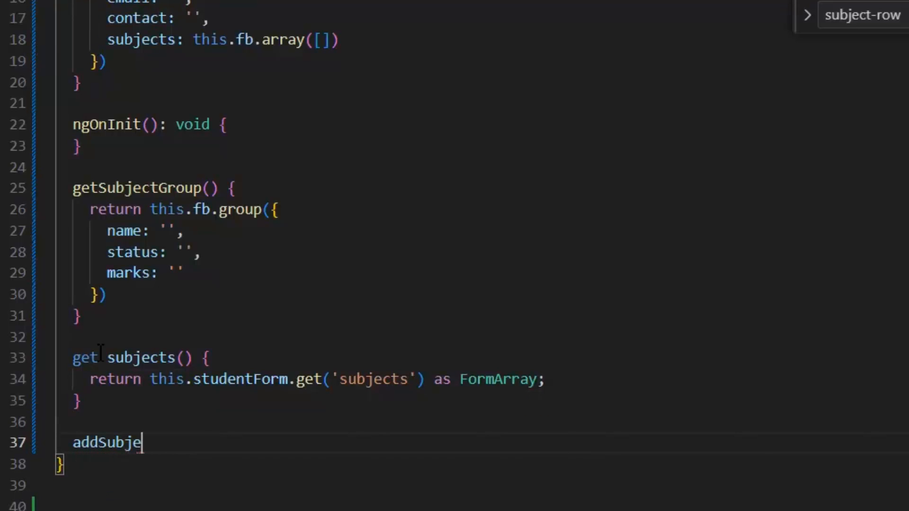
type("ct()")
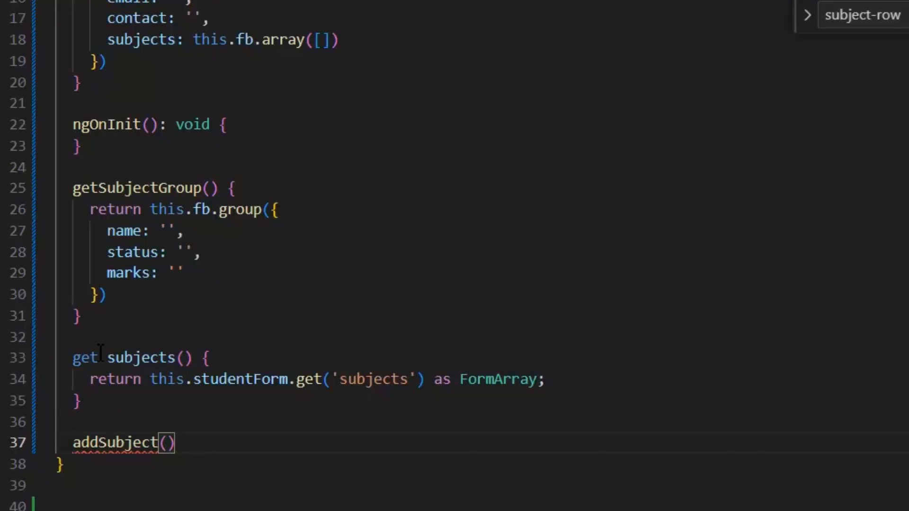
type("{")
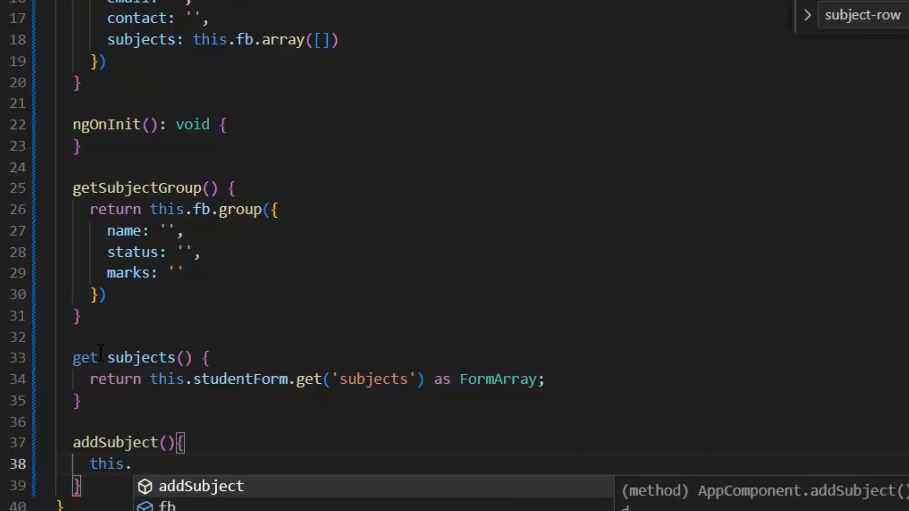
type("s")
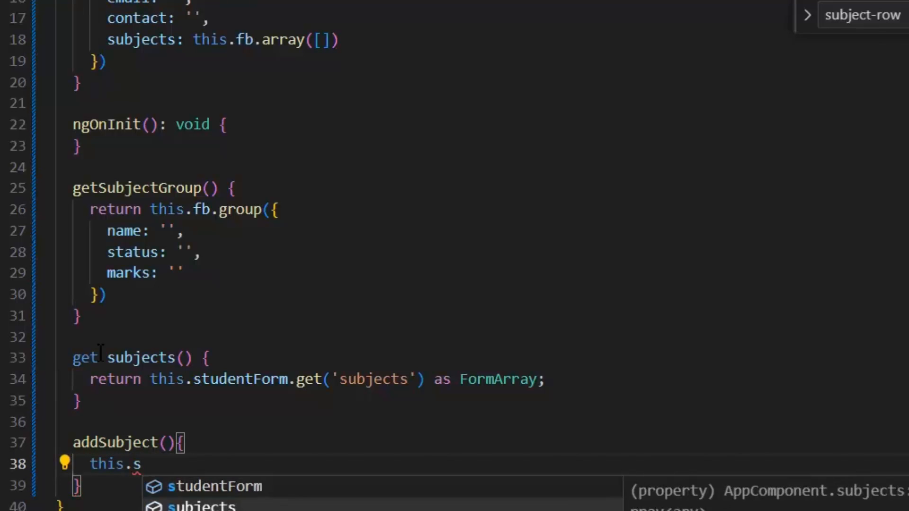
type("ubjects.push")
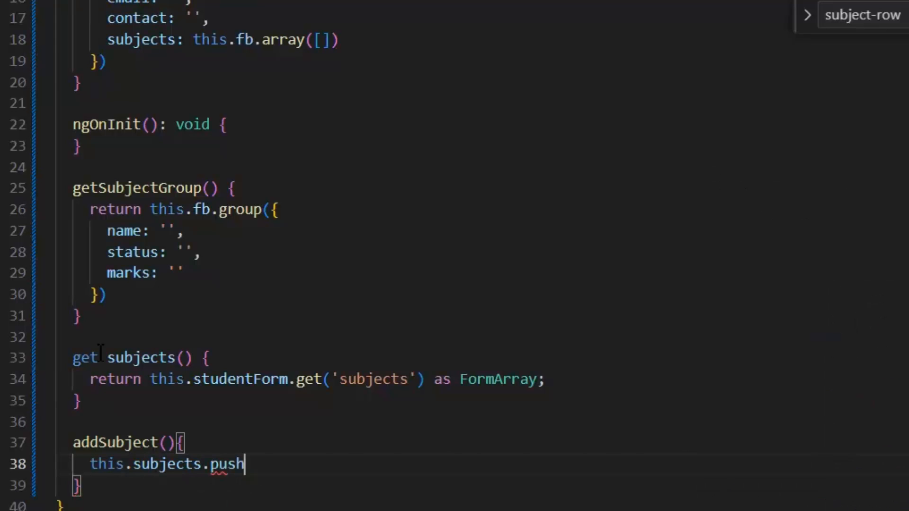
type("(this.getSubjectGroup());")
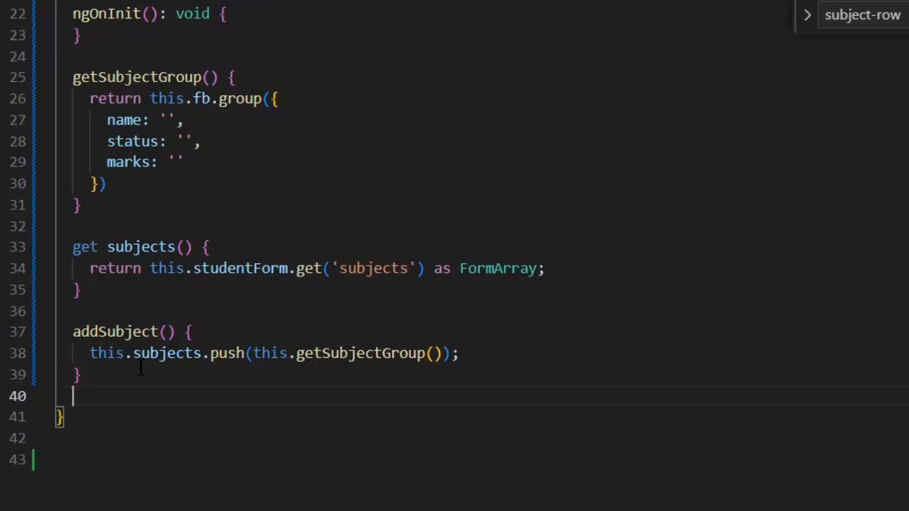
Write removeSubject(indexAt: number) that calls this.subjects.removeAt(indexAt)
type("removeS")
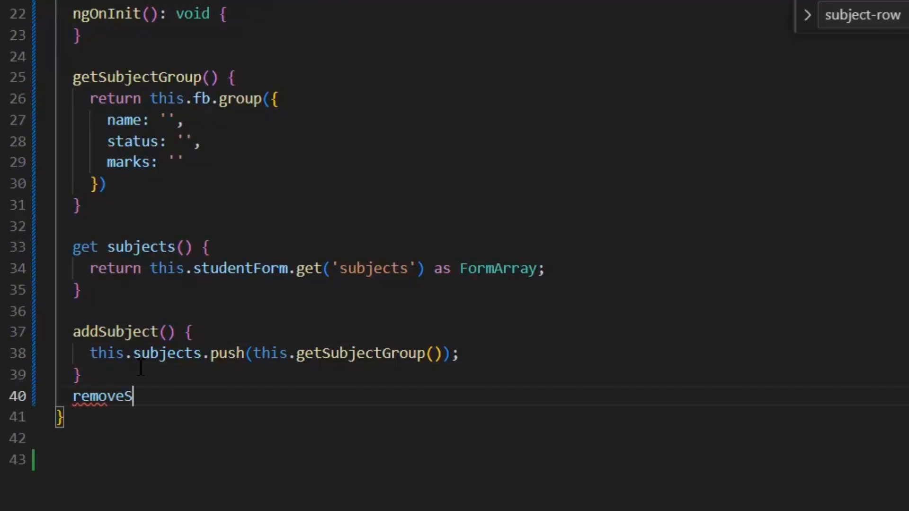
type("ubject()")
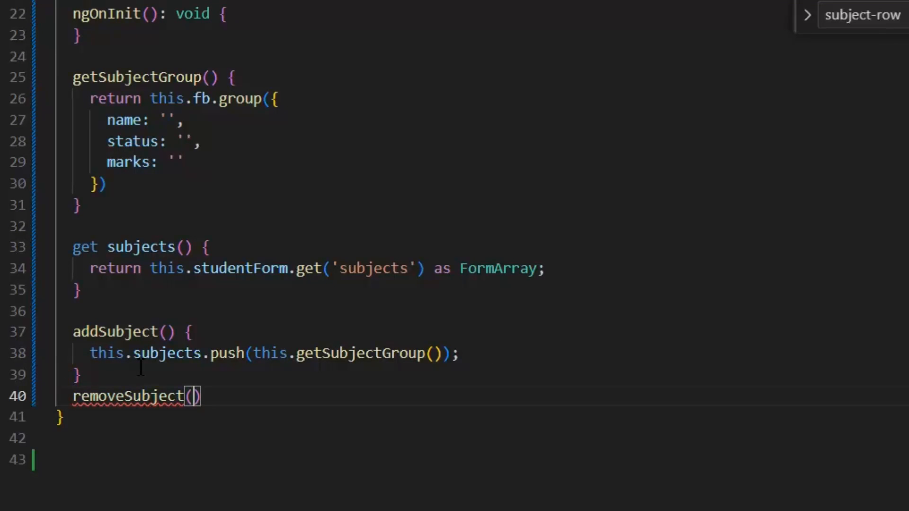
type("indexAt:")
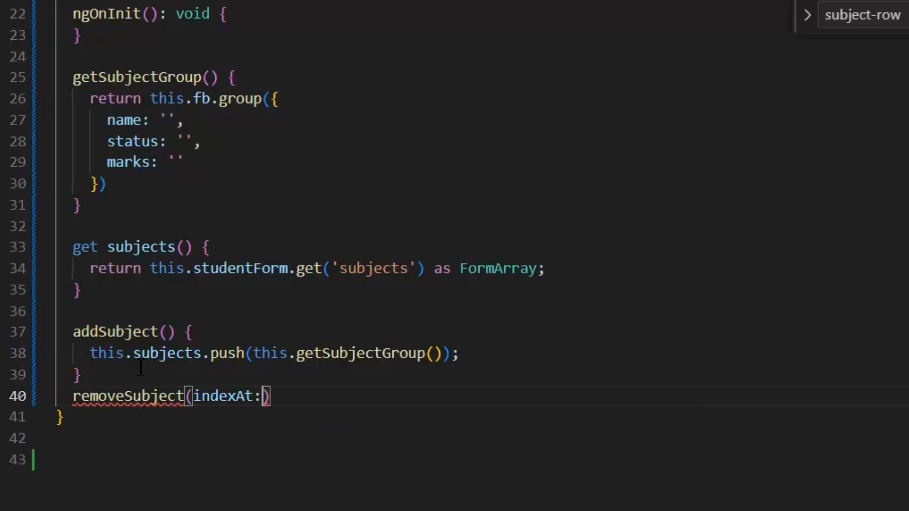
type("number")
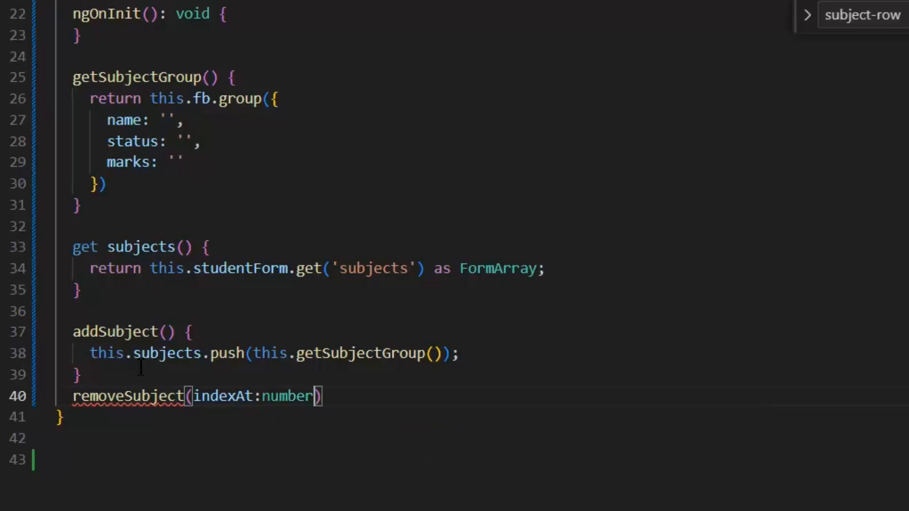
type("{")
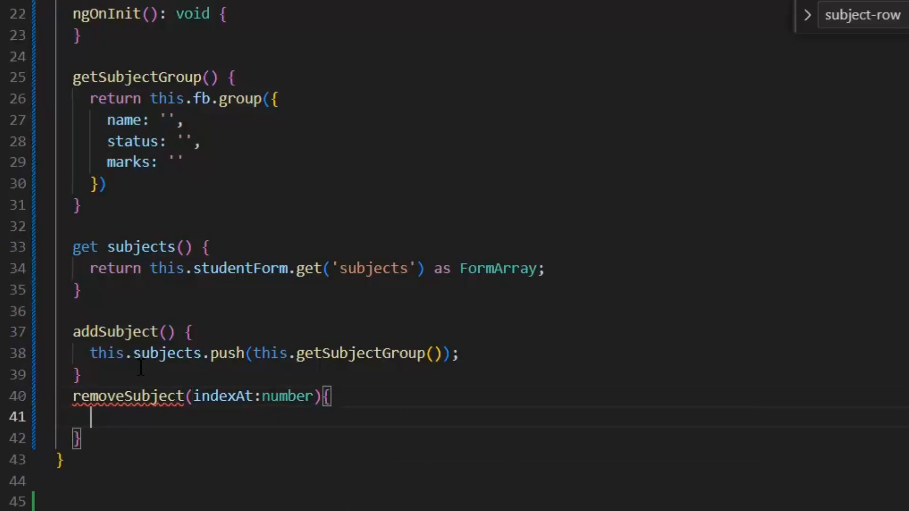
type("this.su")
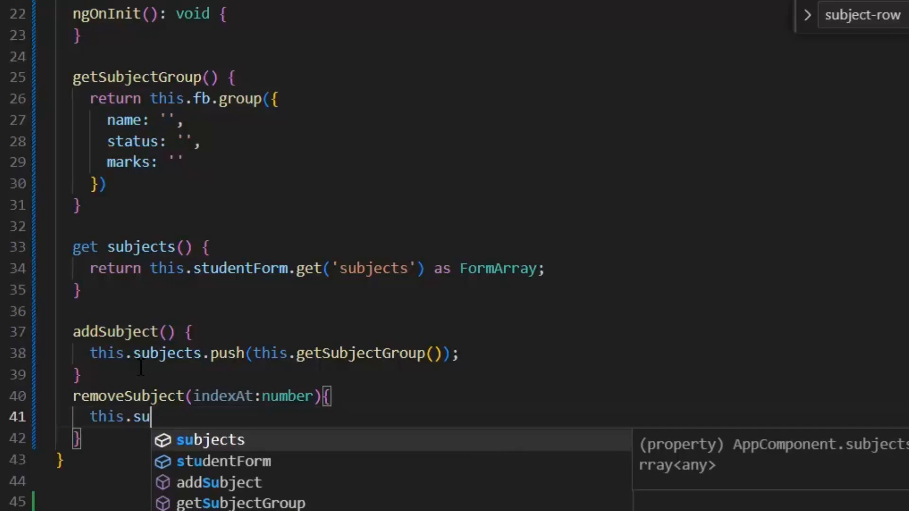
type("bjects.removeAt")
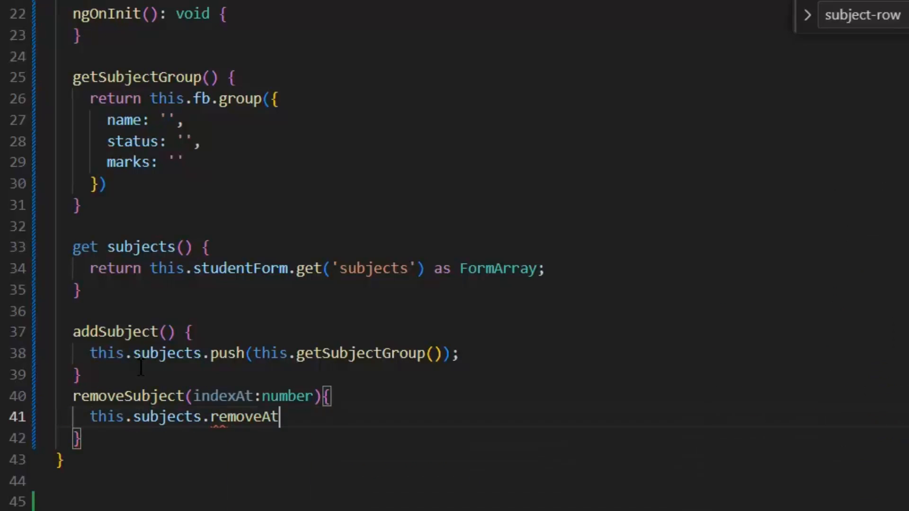
type("(indexAt)")
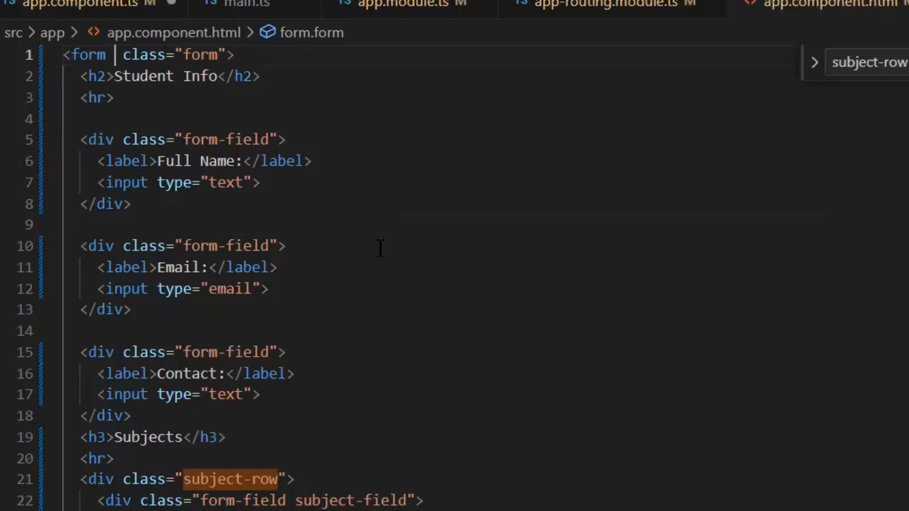
Bind the form tag with [formGroup]="studentForm"
type("[formg")
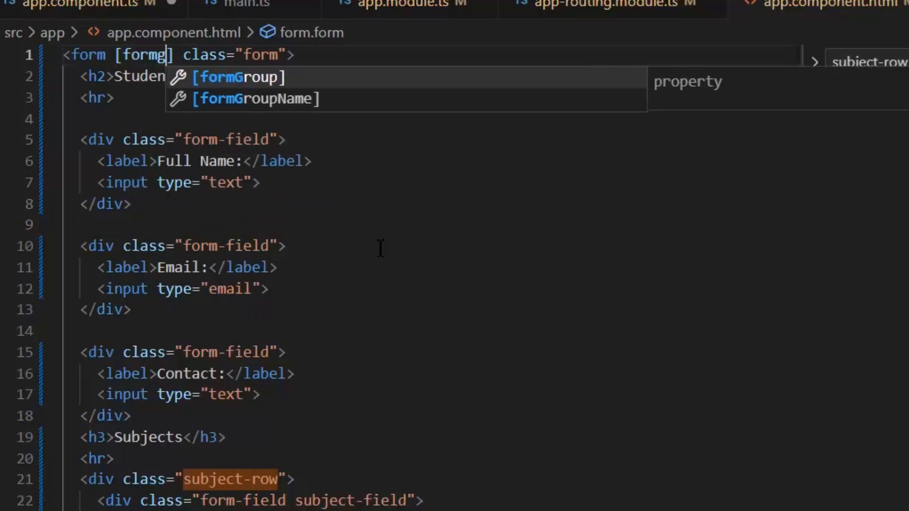
key("Tab")
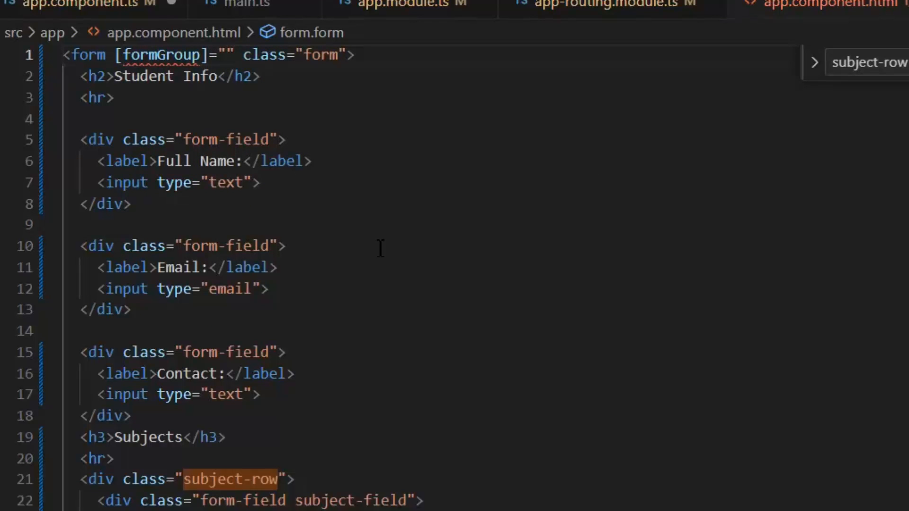
type("studen")
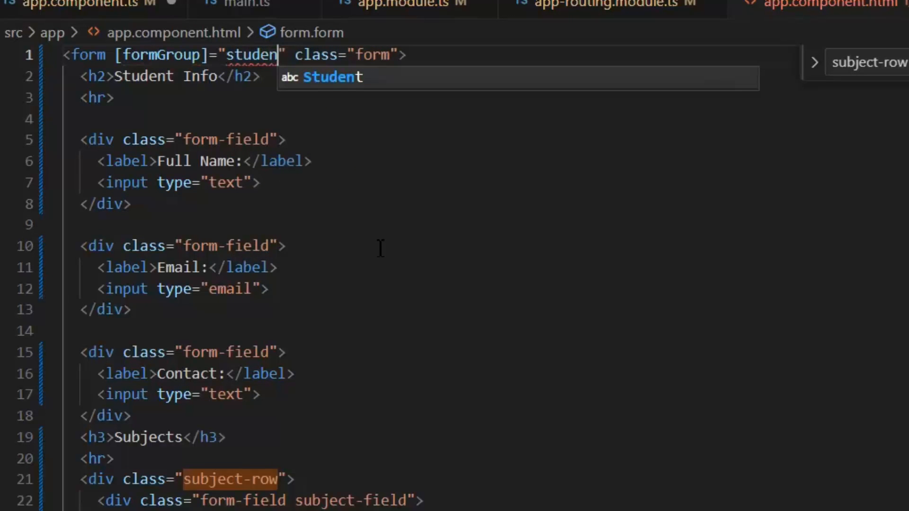
type("Fo")
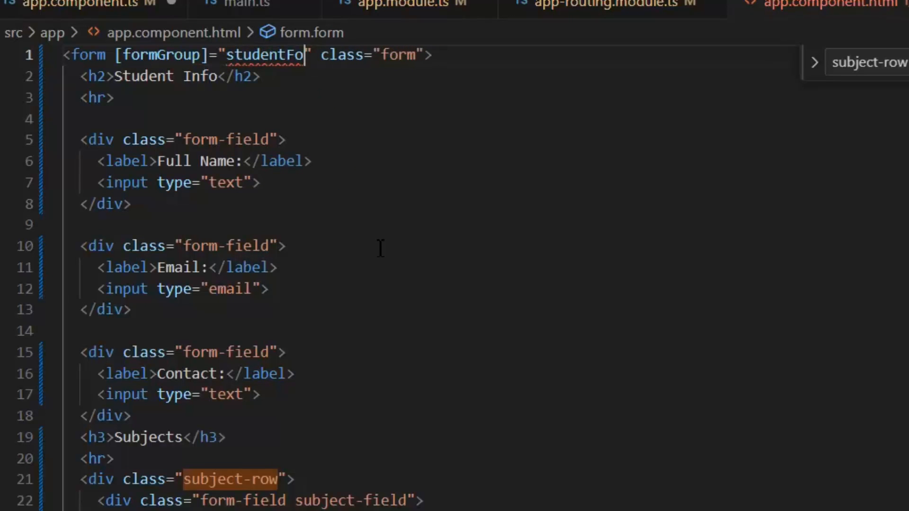
type("formControlName=\"f")
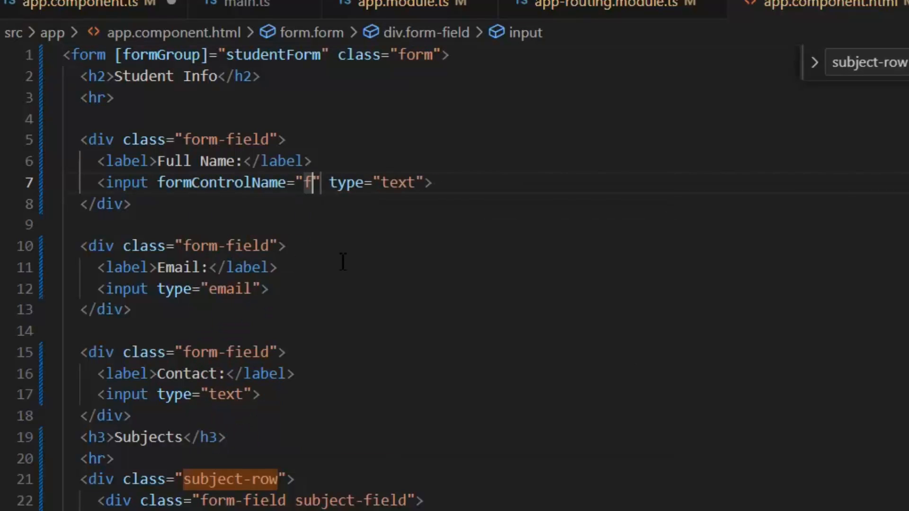
Give the Full Name, Email and Contact inputs formControlName fullName, email and contact
type("ullName")
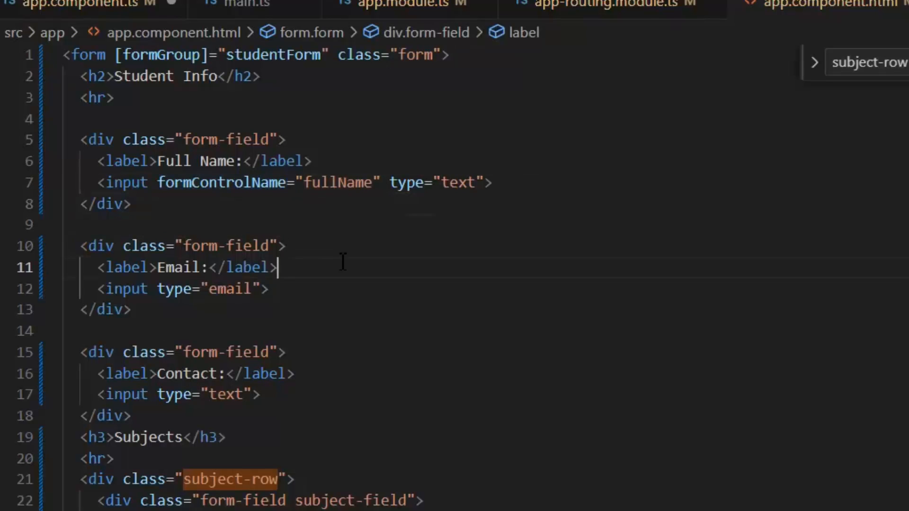
type("formControlName=\"\"")
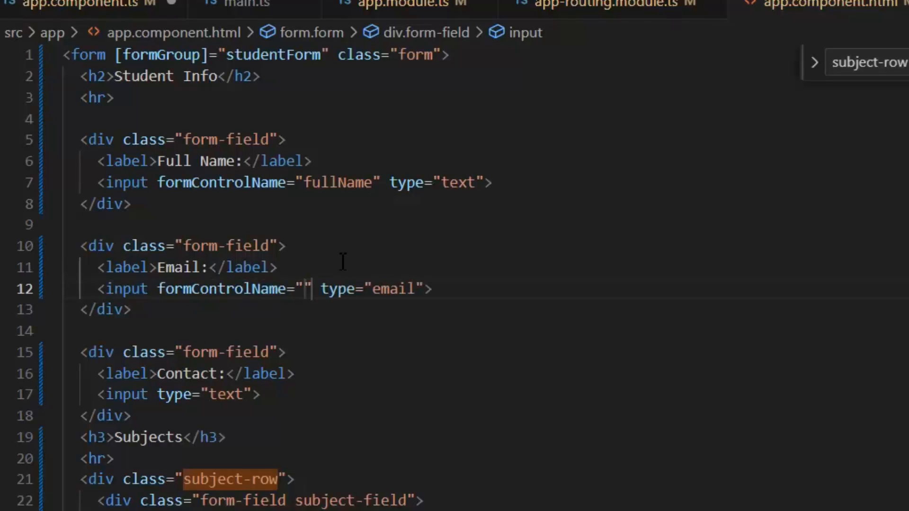
type("email")
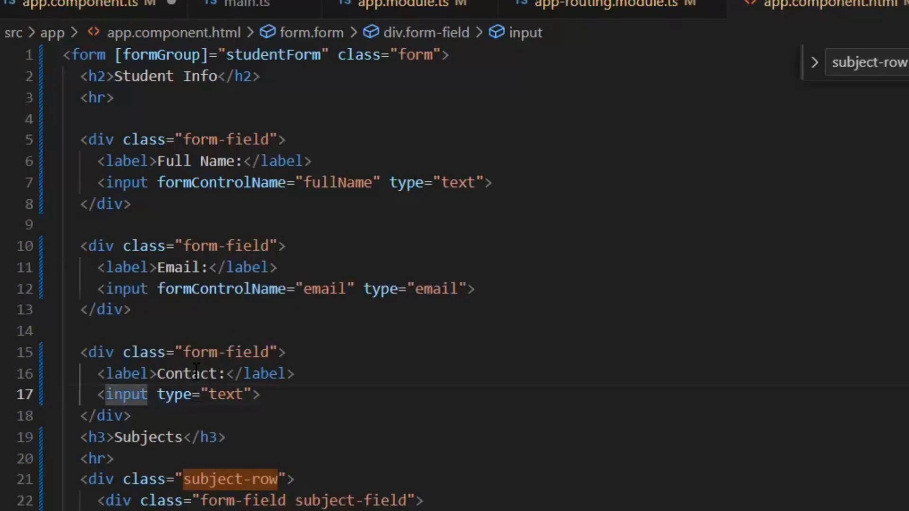
type("formControlName=\"contact\"")
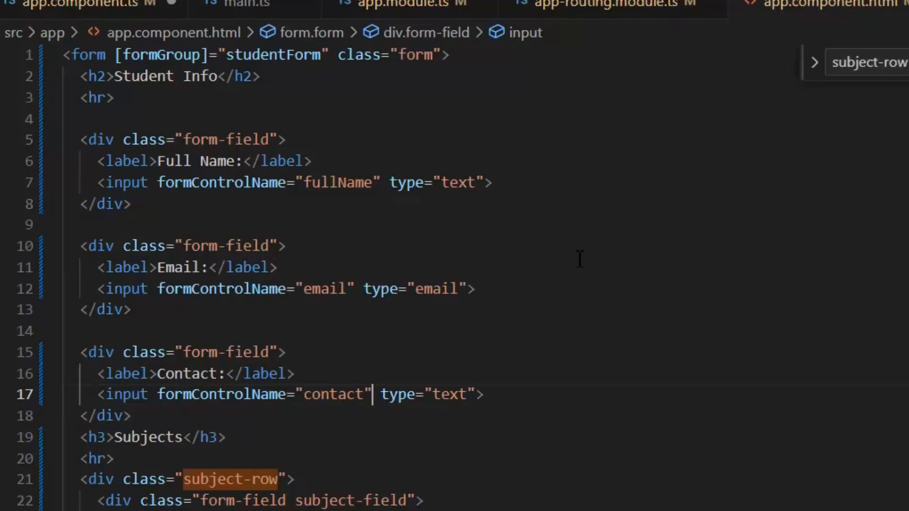
scroll("down", 3)
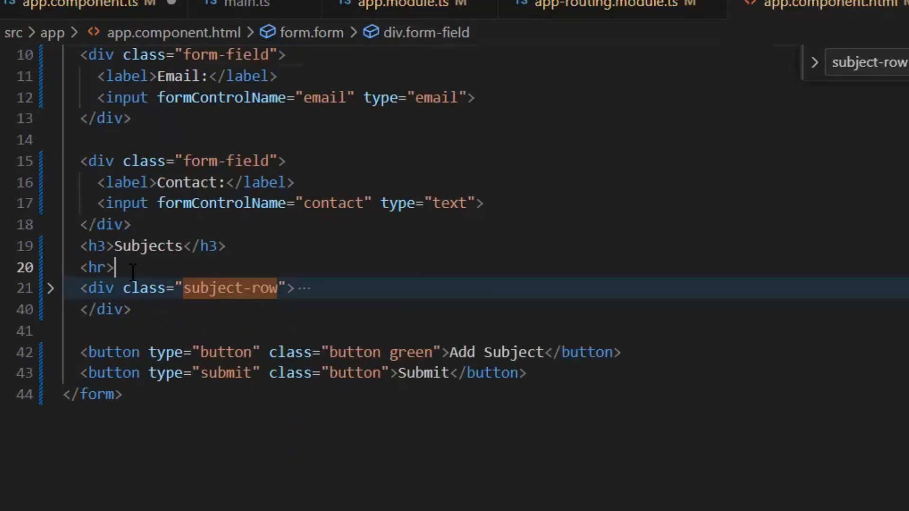
Wrap the subject row in a new div with formArrayName="subjects"
type("<div></div>")
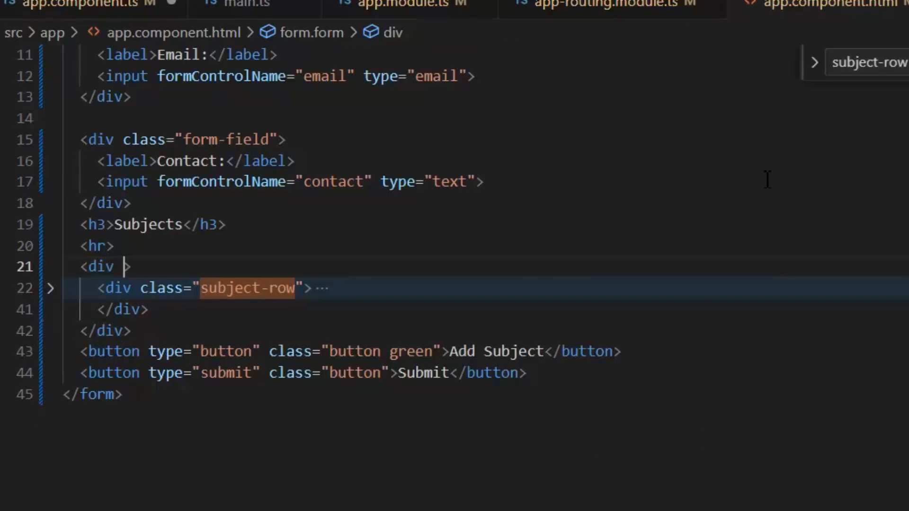
type("formArrayName=\"S")
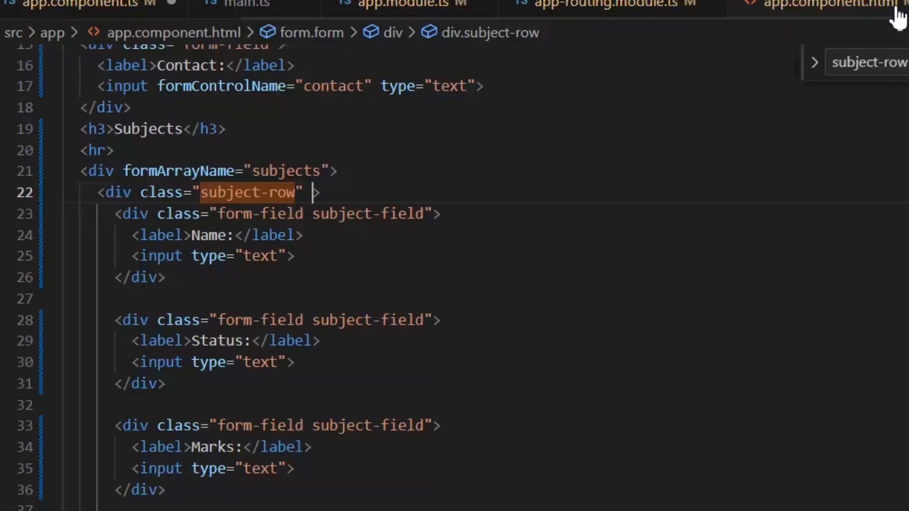
Repeat the subject-row div with *ngFor="let subject of subjects.controls;let i=index"
type("*ngFor=\"\"")
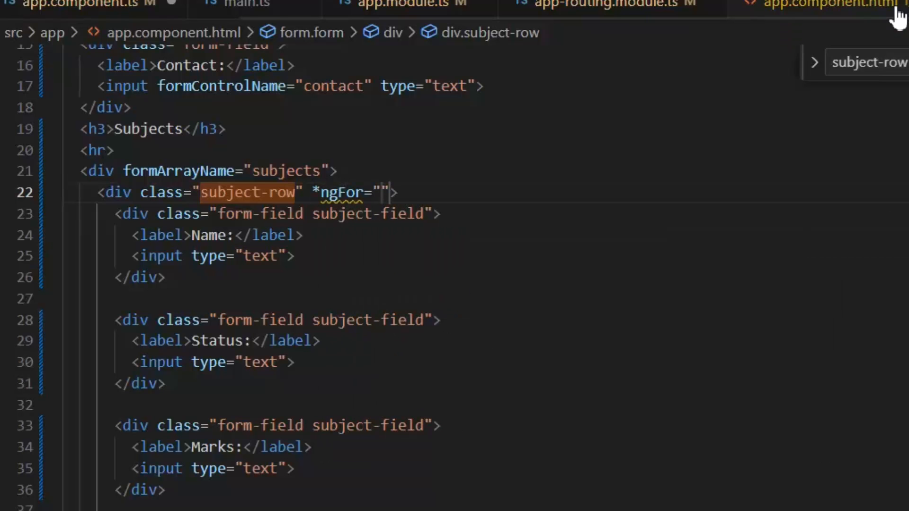
type("let subject")
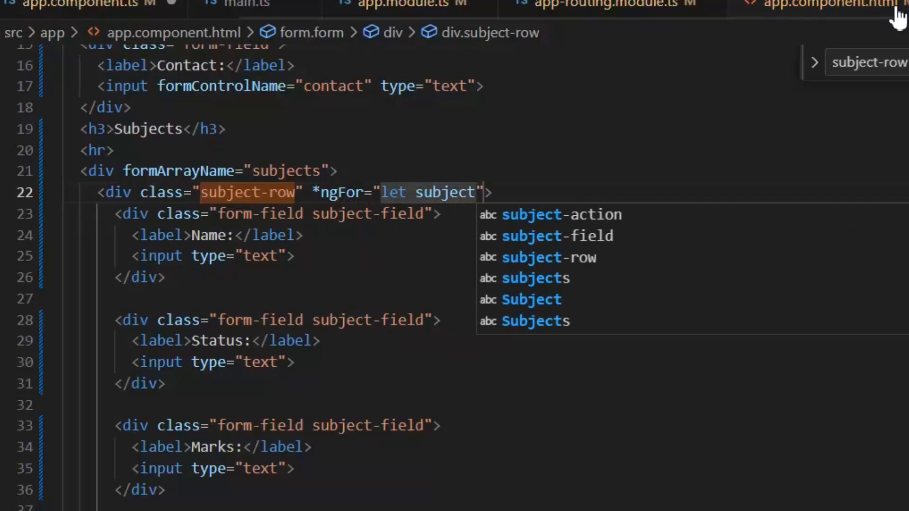
type("of")
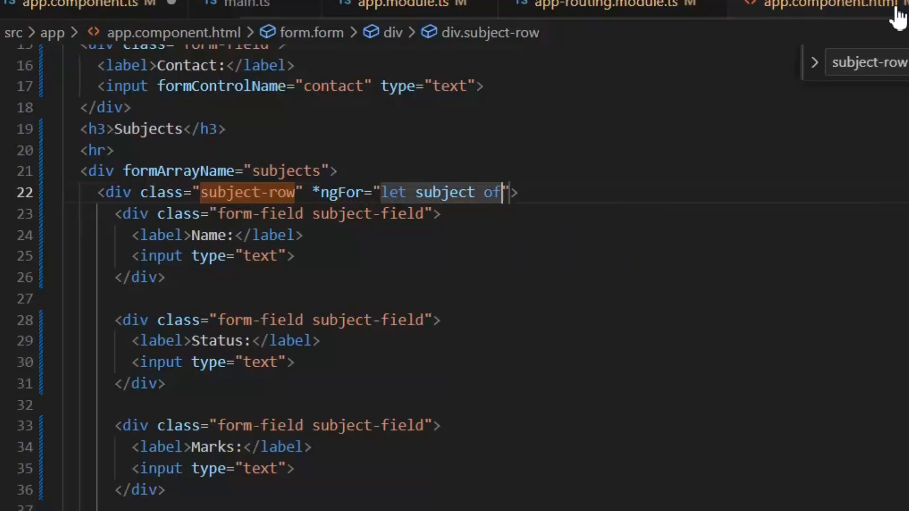
type("\" \"")
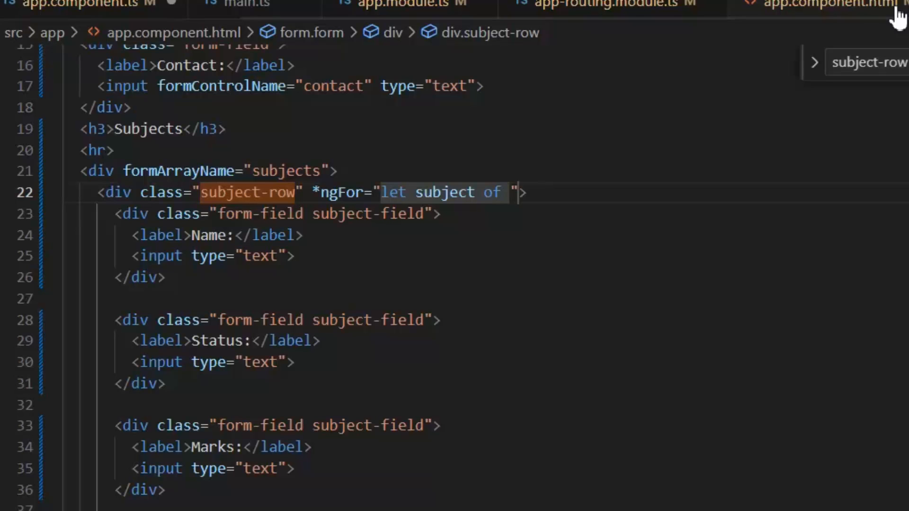
type("su")
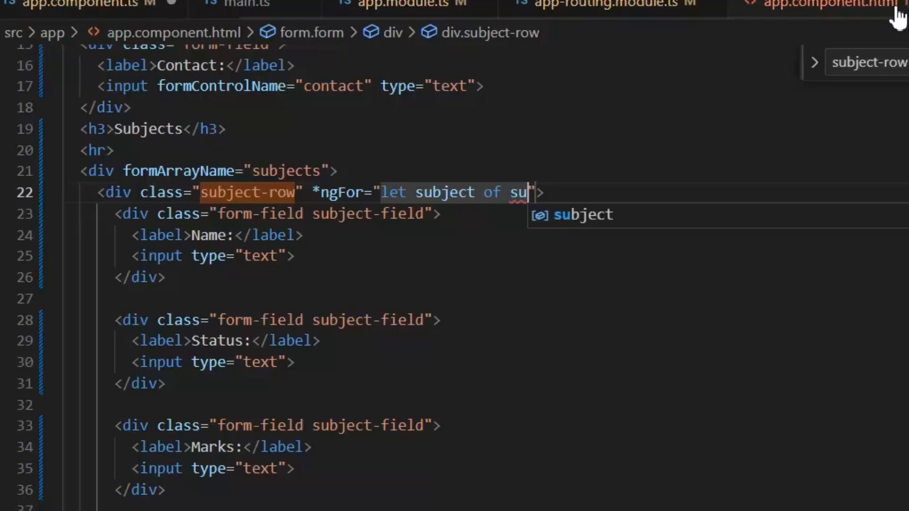
type("bjects.")
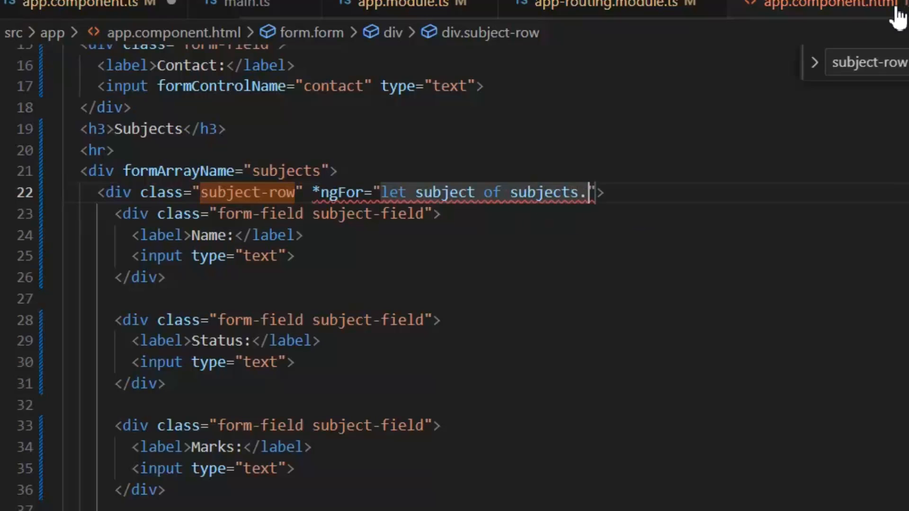
type("controls")
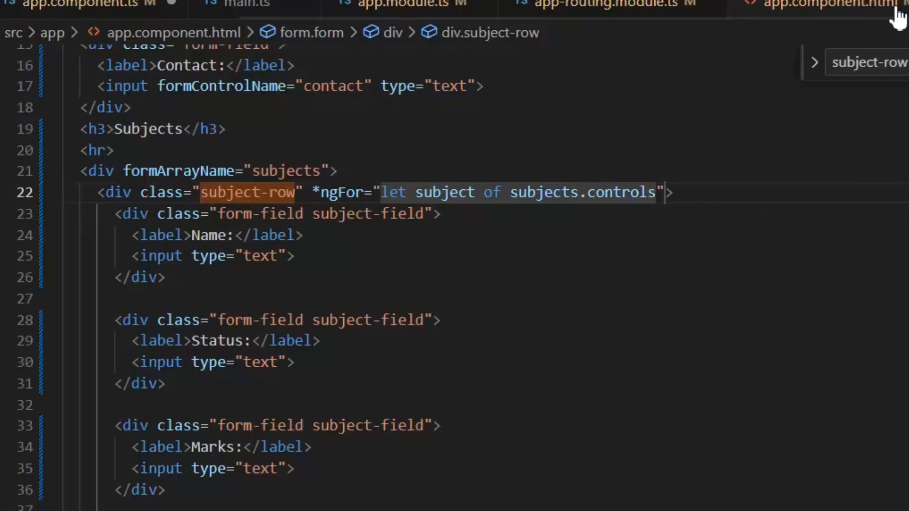
type(";")
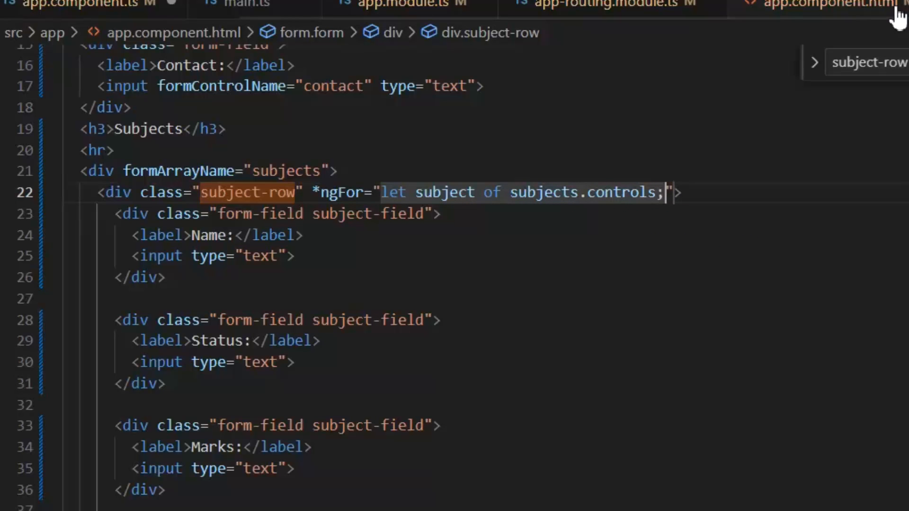
type("let")
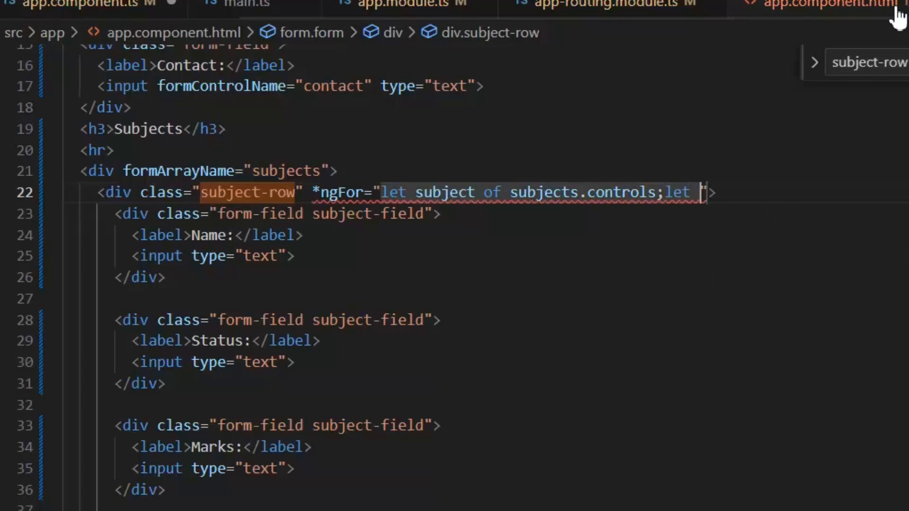
type("i=in")
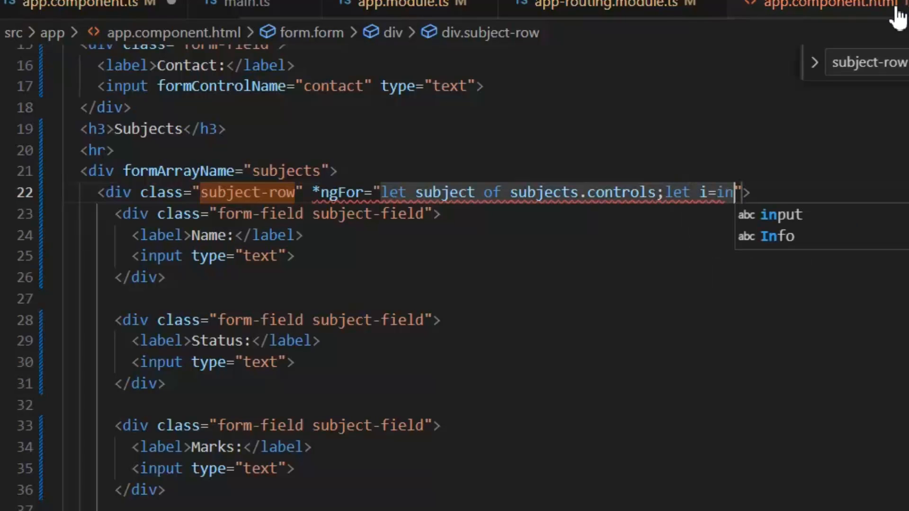
type("dex")
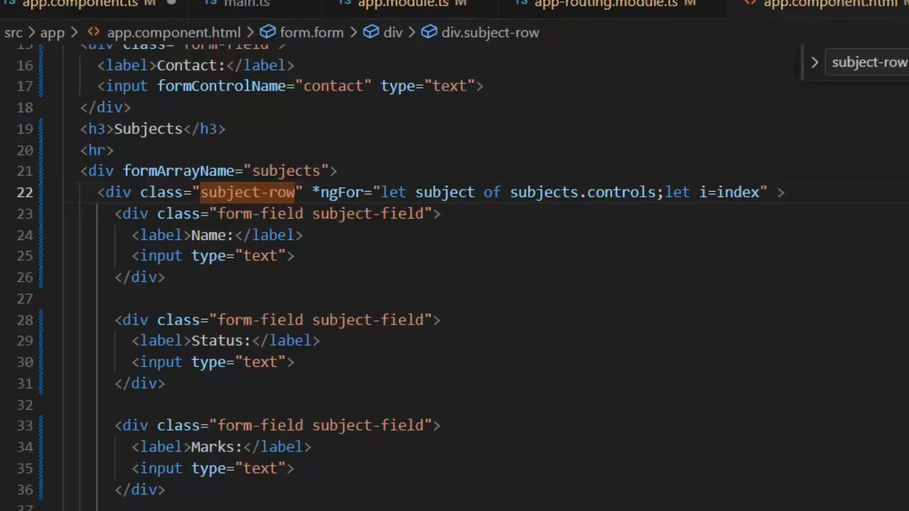
Bind the subject-row div's [formGroupName] to i
type("[formGroupName]=\"\"")
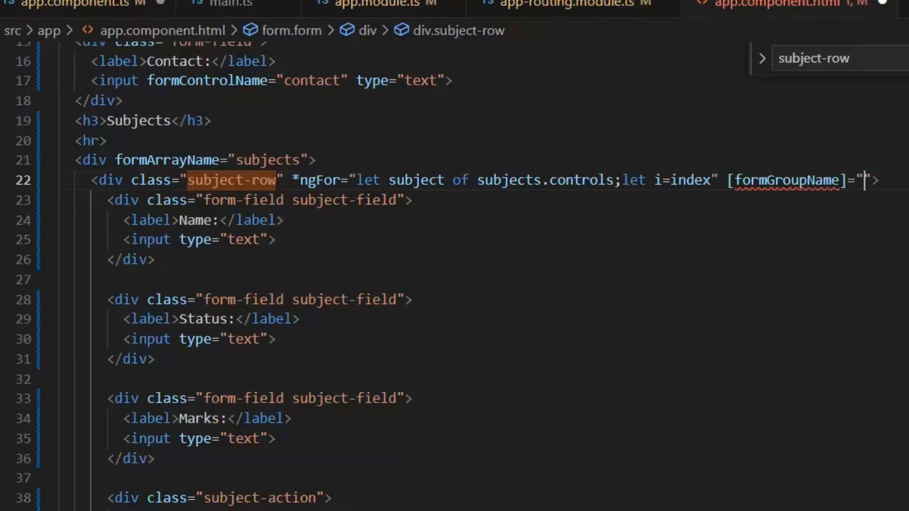
type("i")
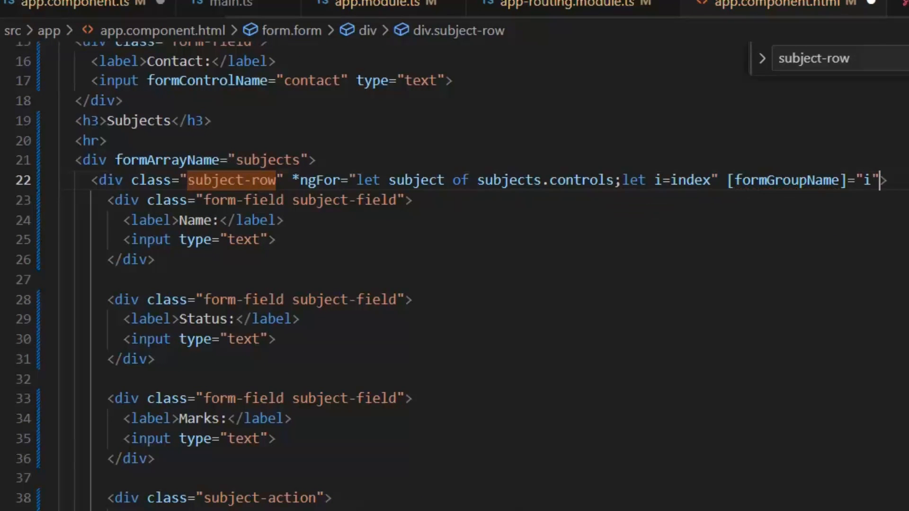
Bind the subject row inputs with formControlName name, status and marks
type("formControlName=\"\"")
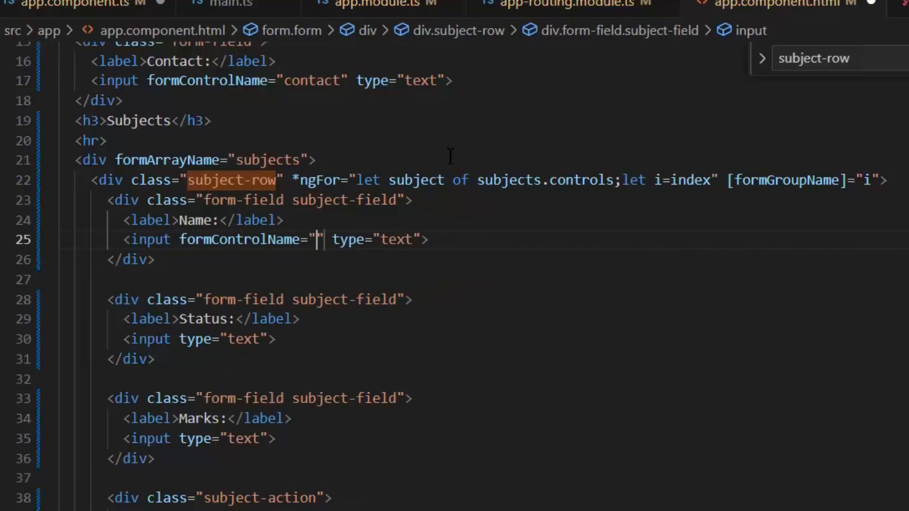
type("name")
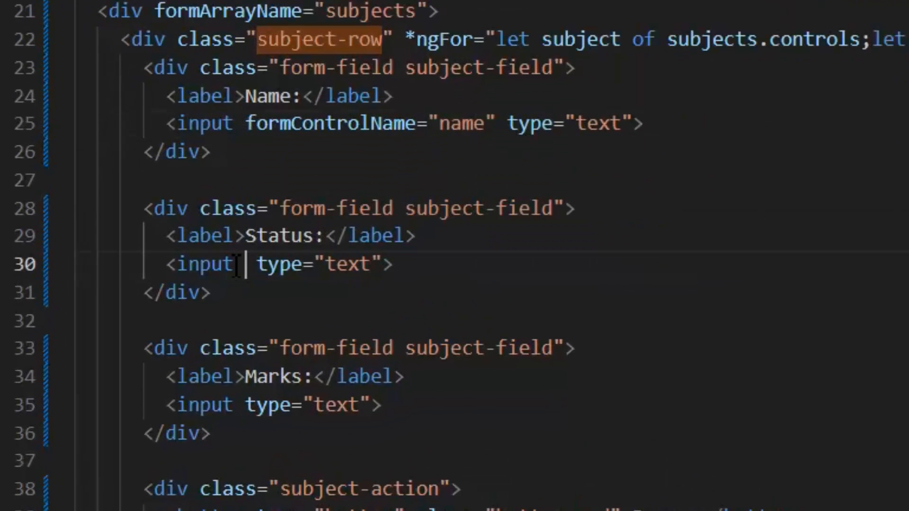
type("formControlName=\"status\"")
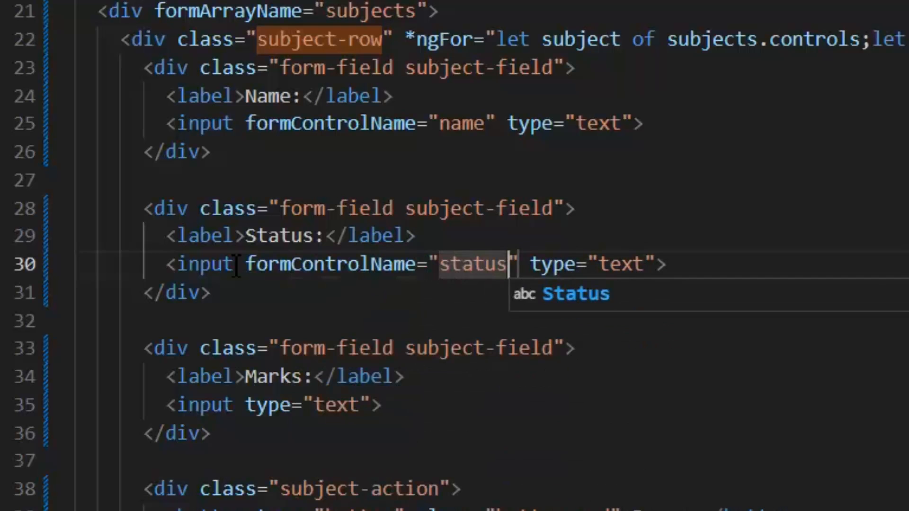
type("formControlName=\"marks\"")
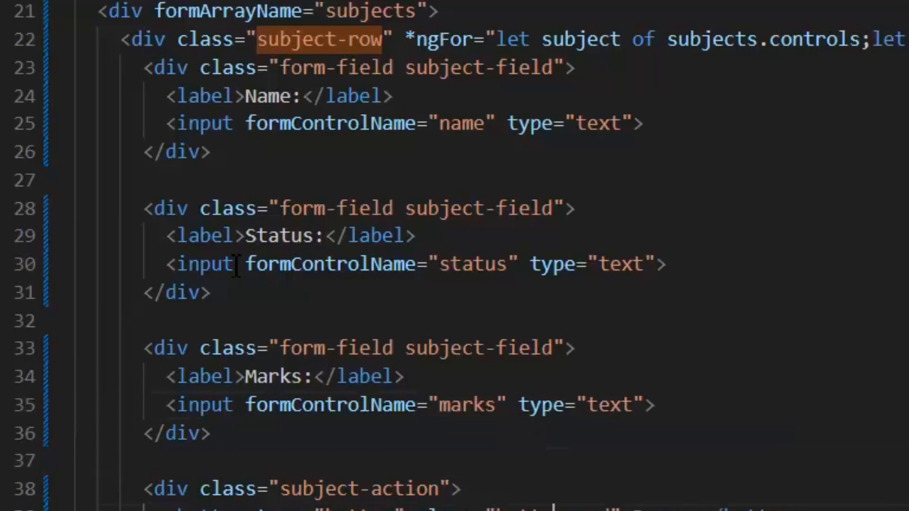
scroll("down", 3)
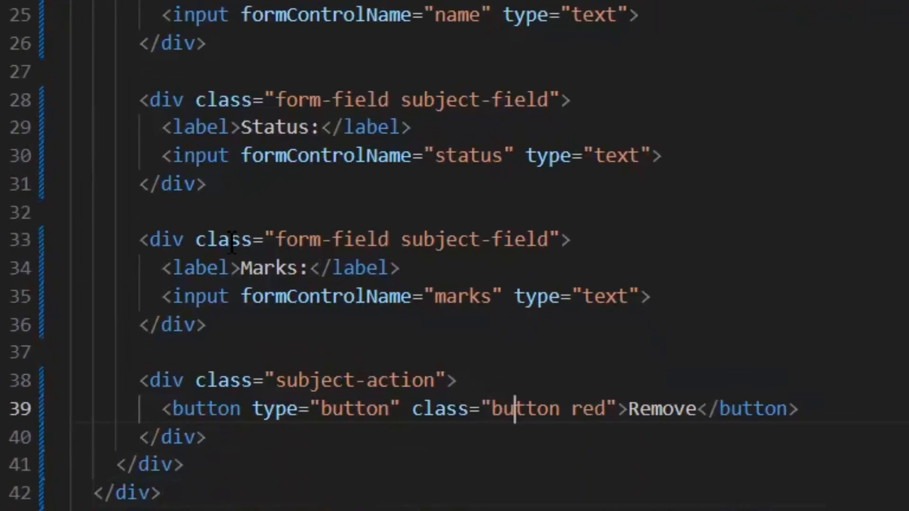
Make the Remove button call removeSubject(i) on click
type("(")
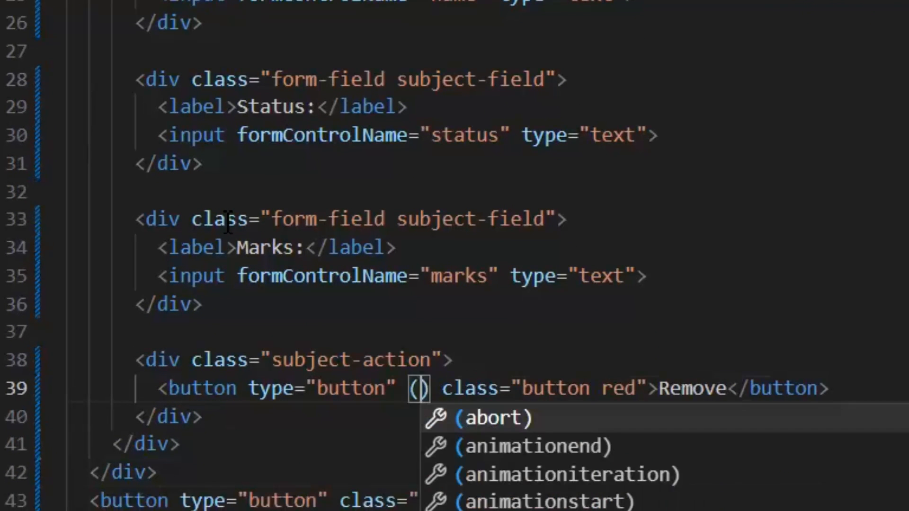
type("(click)=\"removeSubject(")
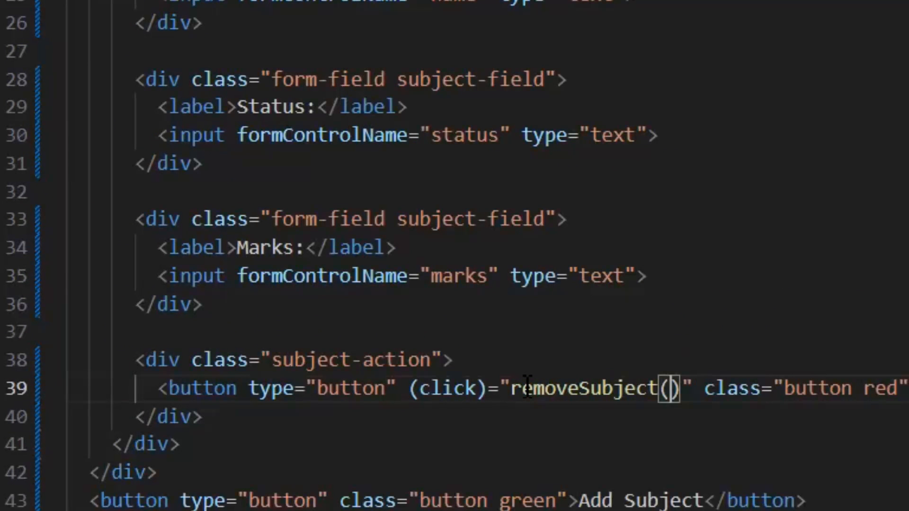
type("i")
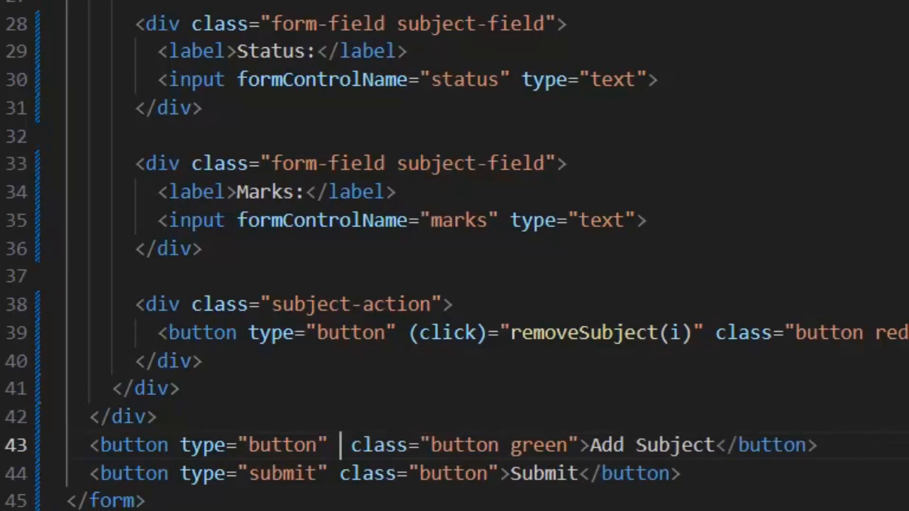
Make the Add Subject button call addSubject() on click
type("(click)=\"\"")
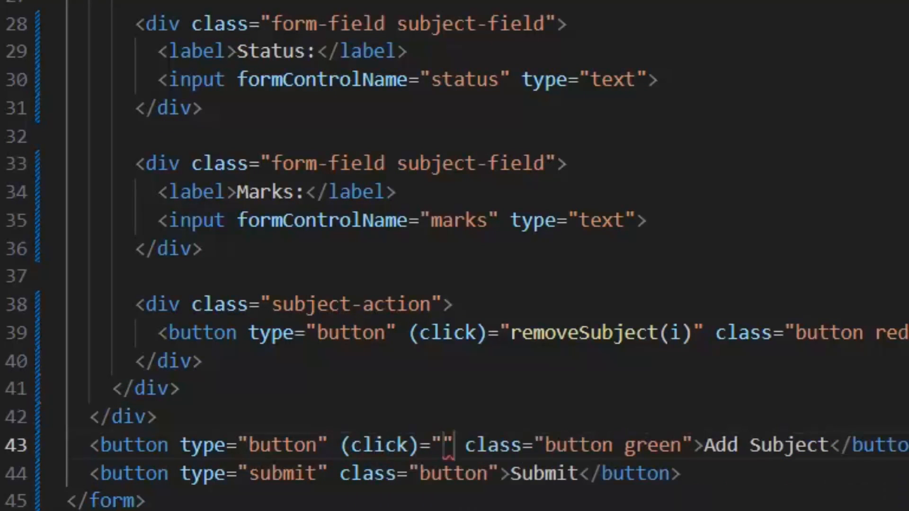
type("addSubject")
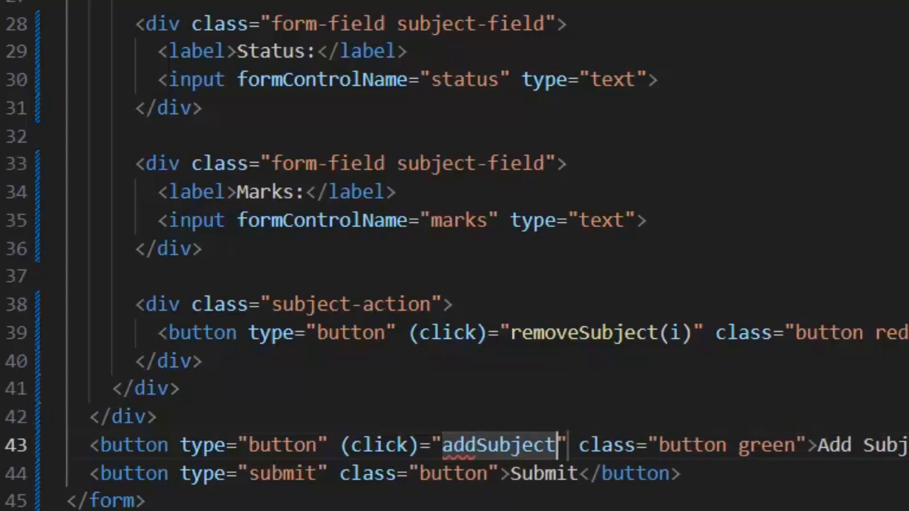
type("()")
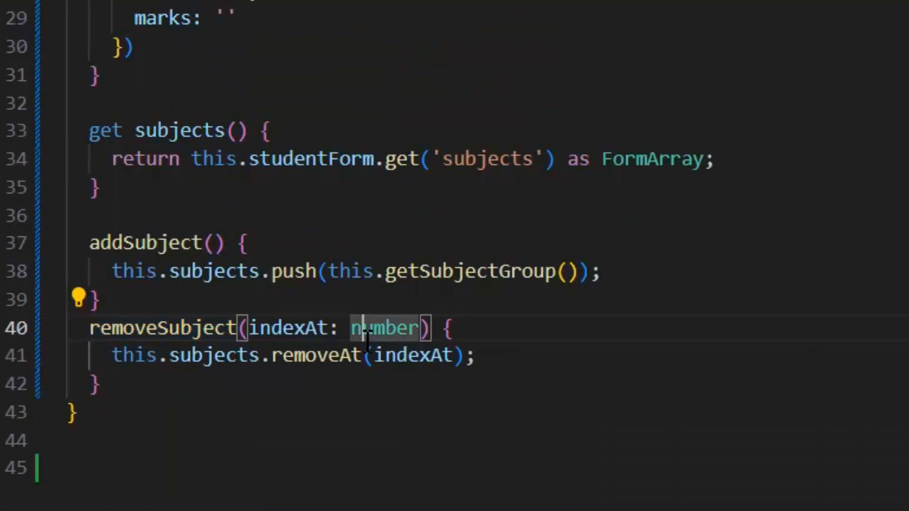
Add an onSubmit() method stub and a result = "" property to the component
type("o")
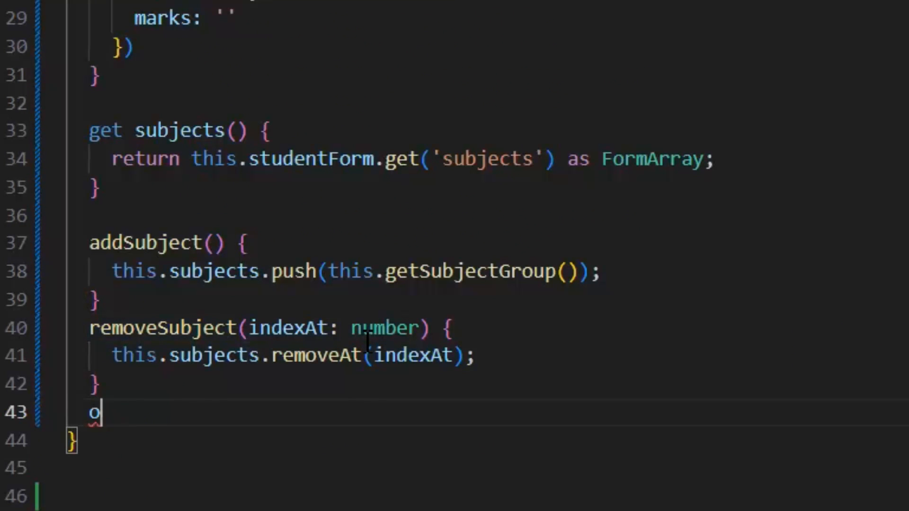
type("nSubje")
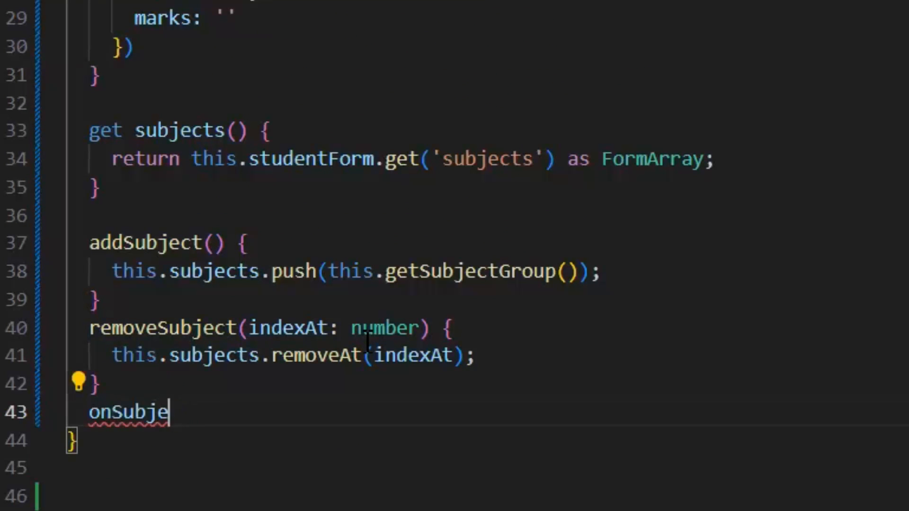
type("mit()")
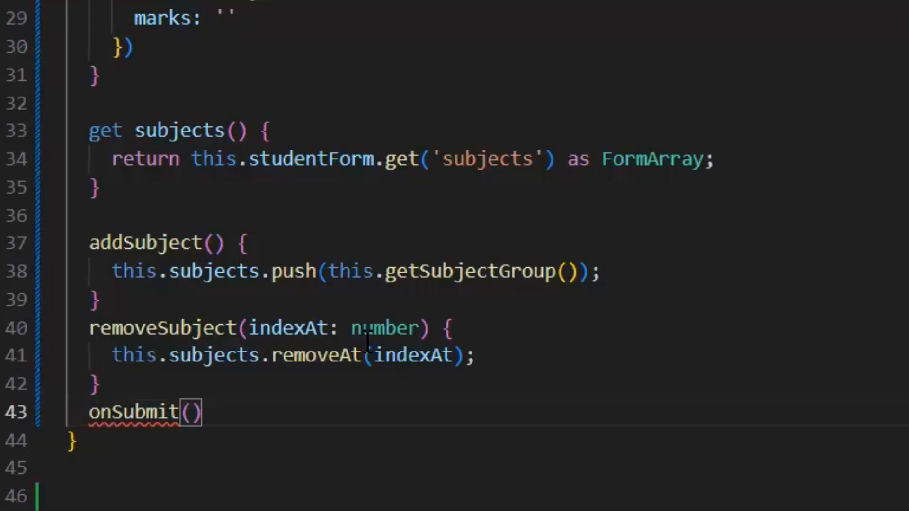
type("{")
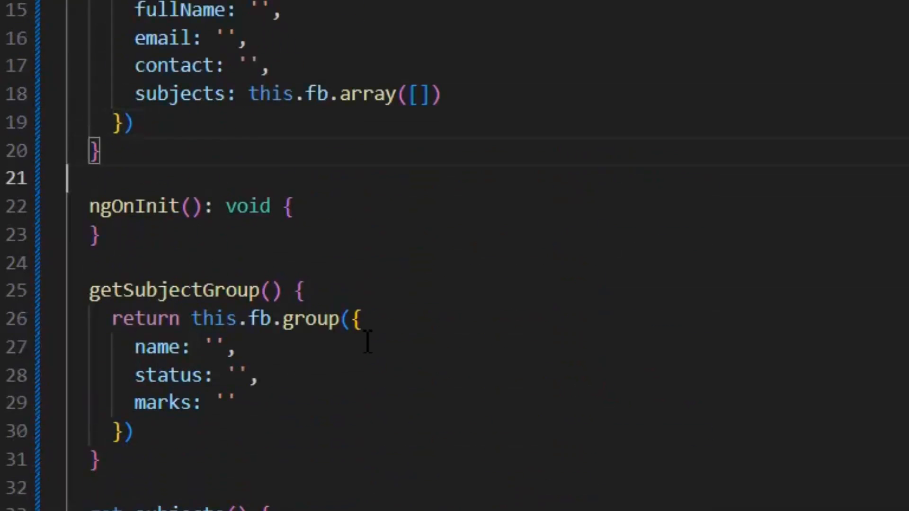
type("result")
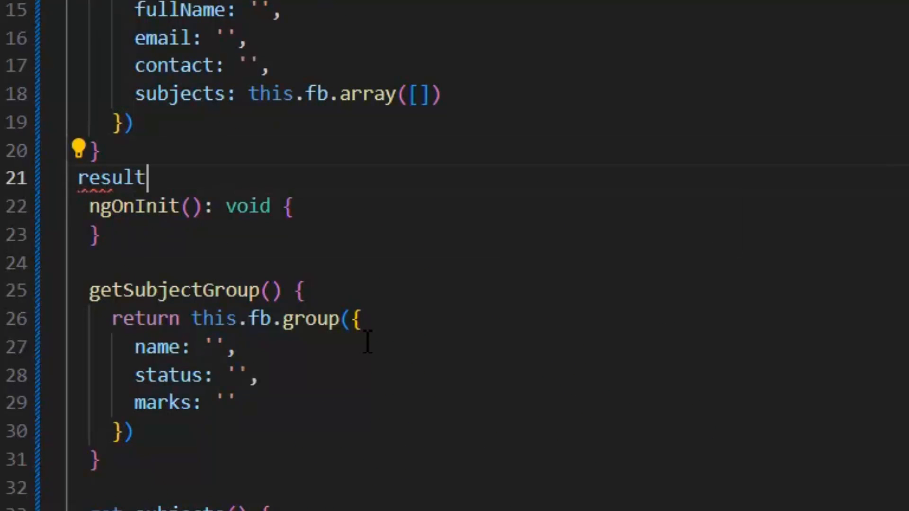
type("=\"\";")
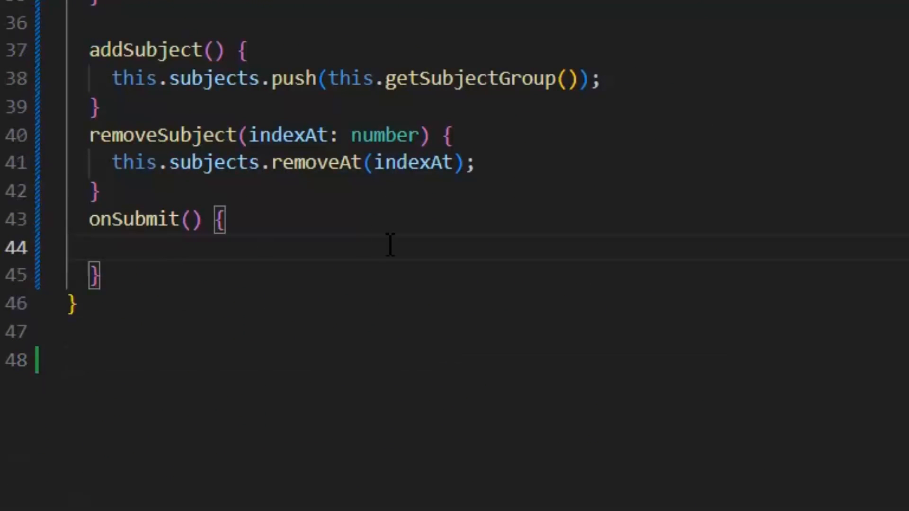
Set this.result to JSON.stringify(this.studentForm.value) inside onSubmit
type("this.result")
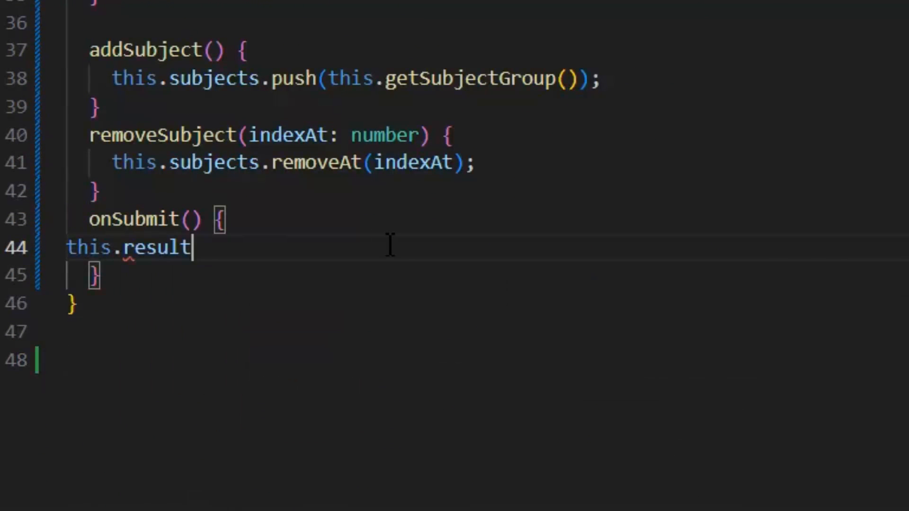
type("= JSON.stringify(this.studentForm.value)")
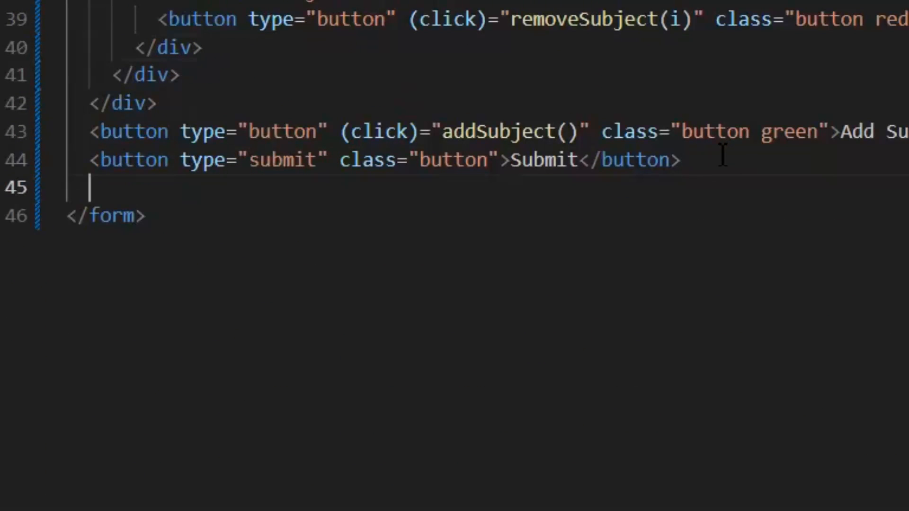
Show {{result}} under the Submit button and bind its click to onSubmit()
type("{{result}}")
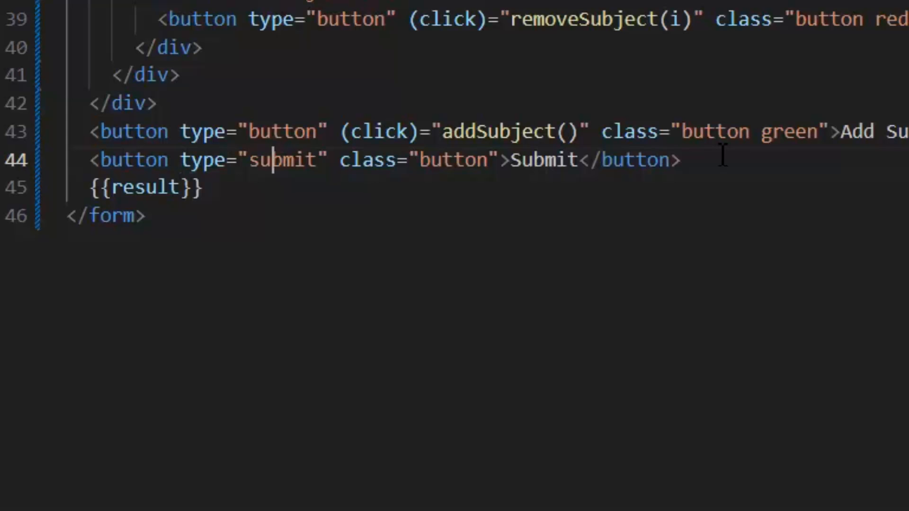
type("[className]=\"\"")
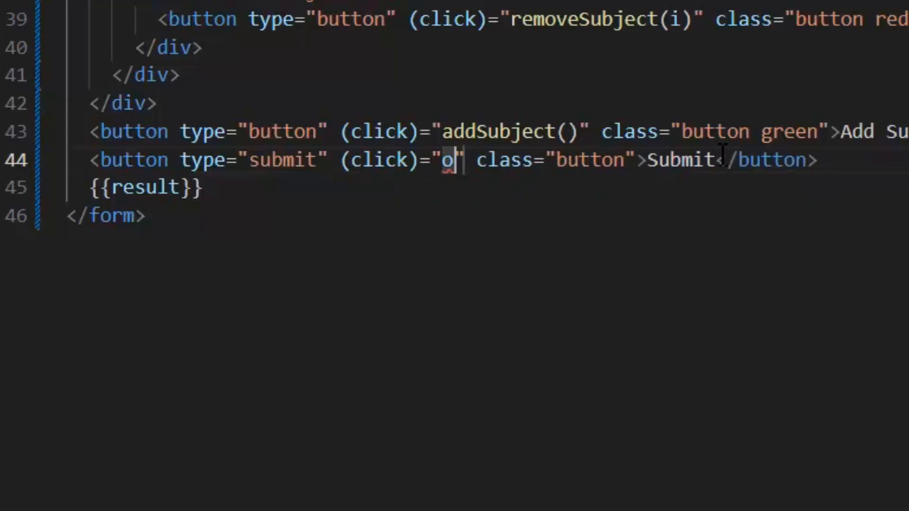
type("nSub")
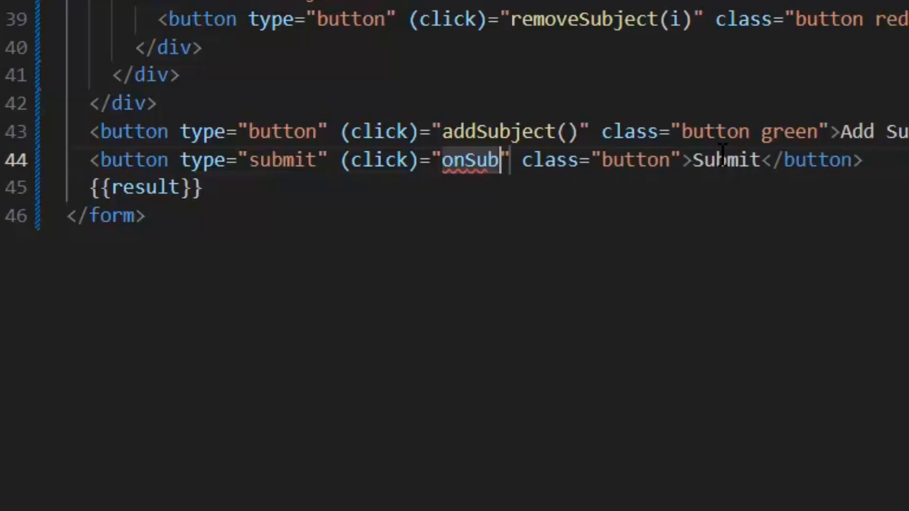
type("mit()")
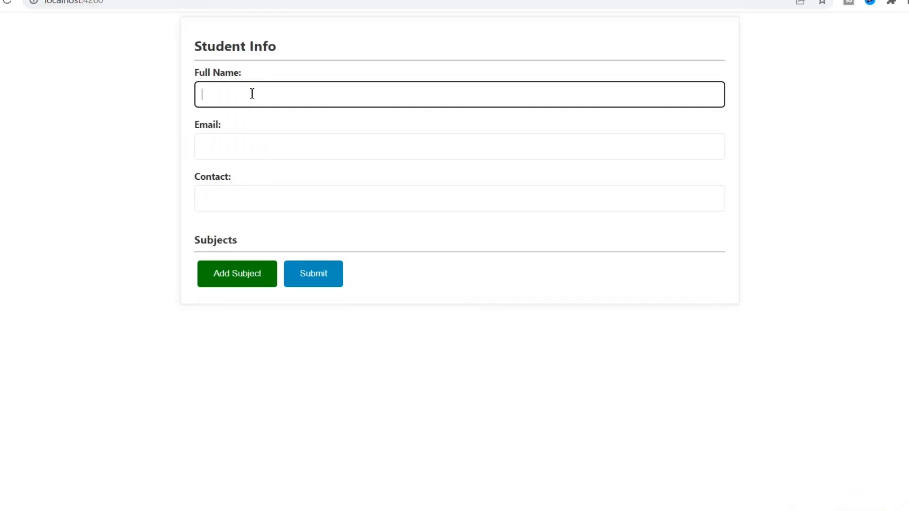
Fill the form with name john, email email@test and contact ssdf
type("john")
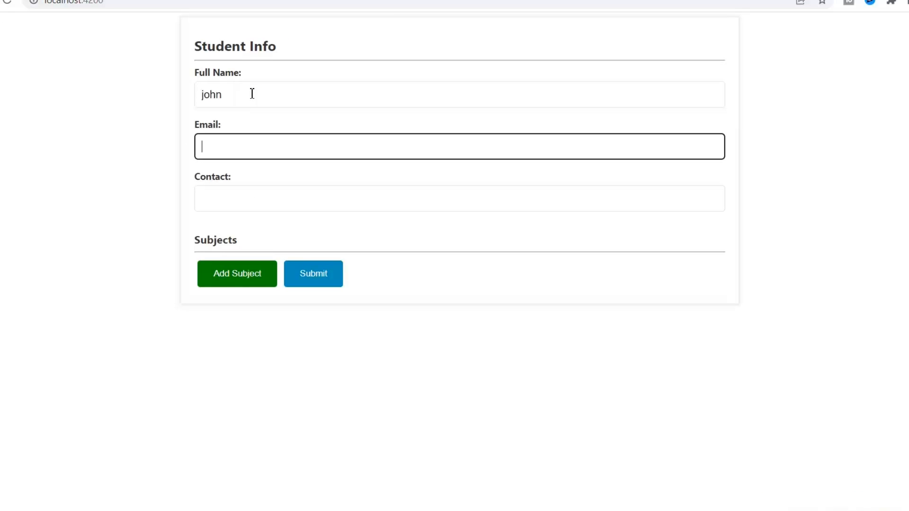
type("email@test")
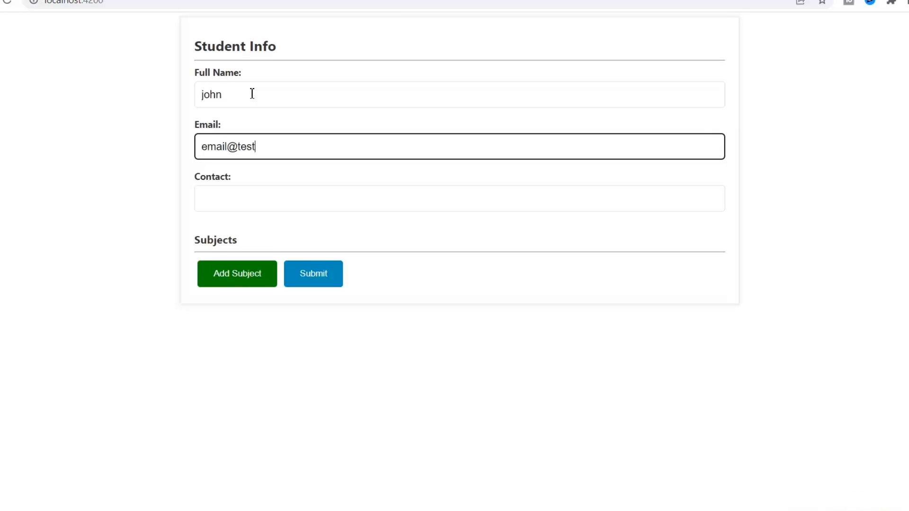
type("ssdf")
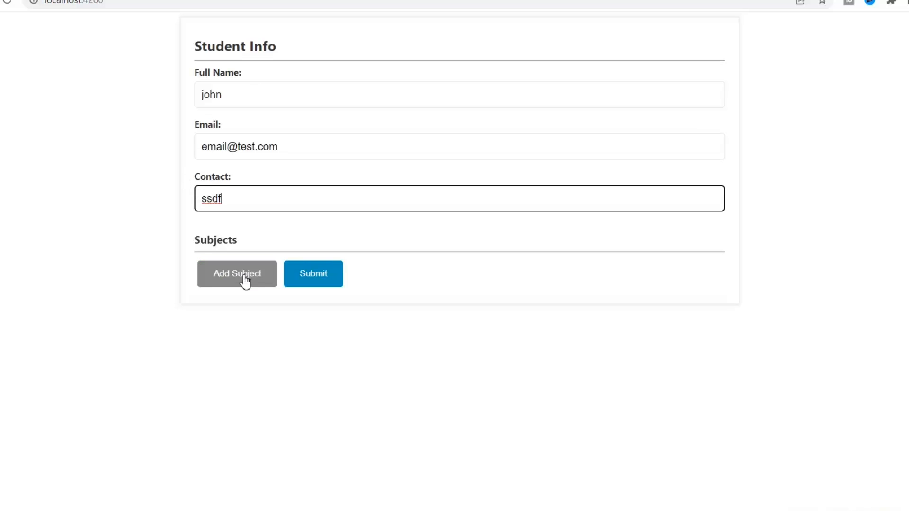
Add a subject row english with marks 33, then remove the Math row
left_click(237, 273)
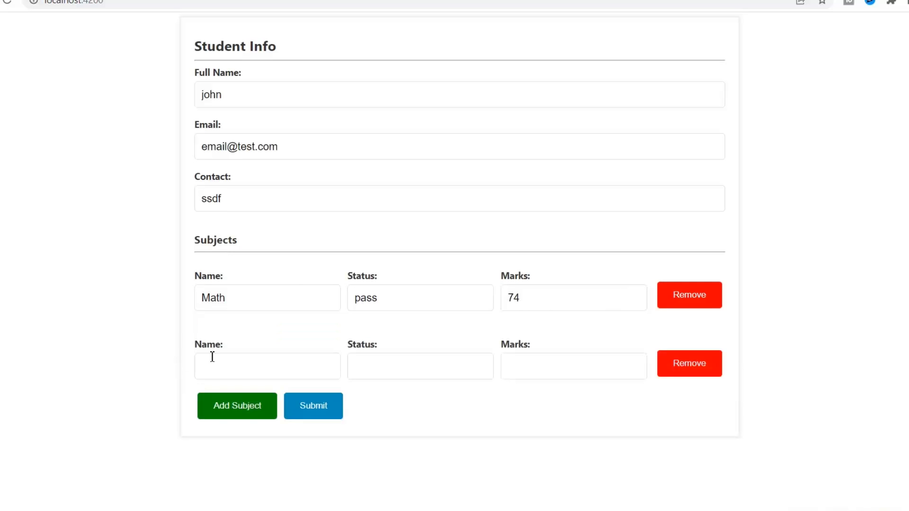
type("english")
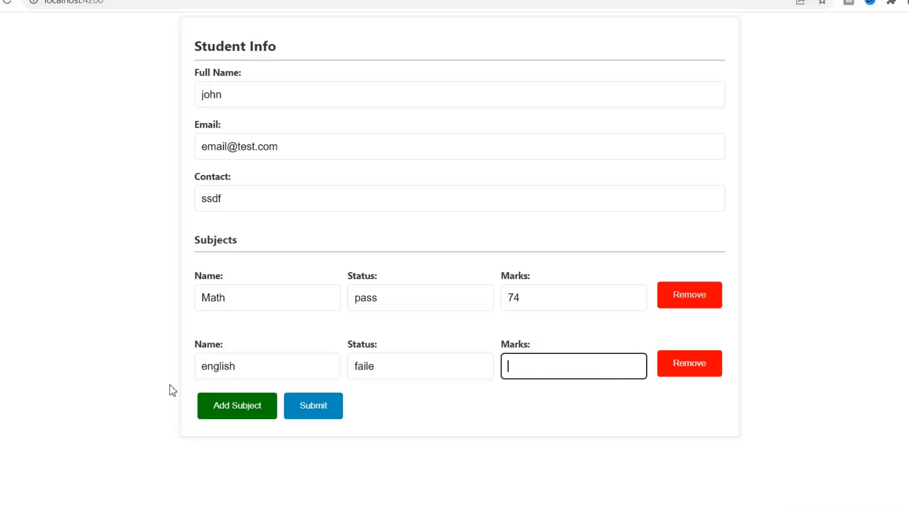
type("33")
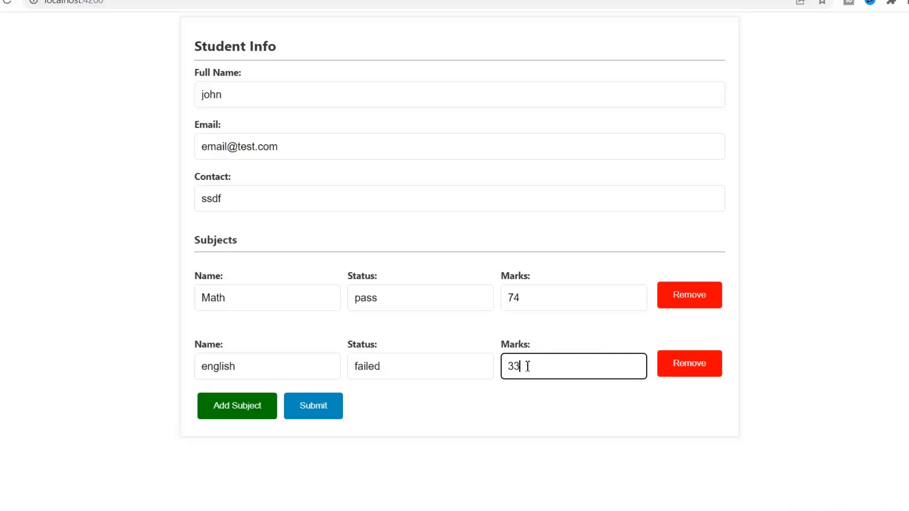
left_click(689, 295)
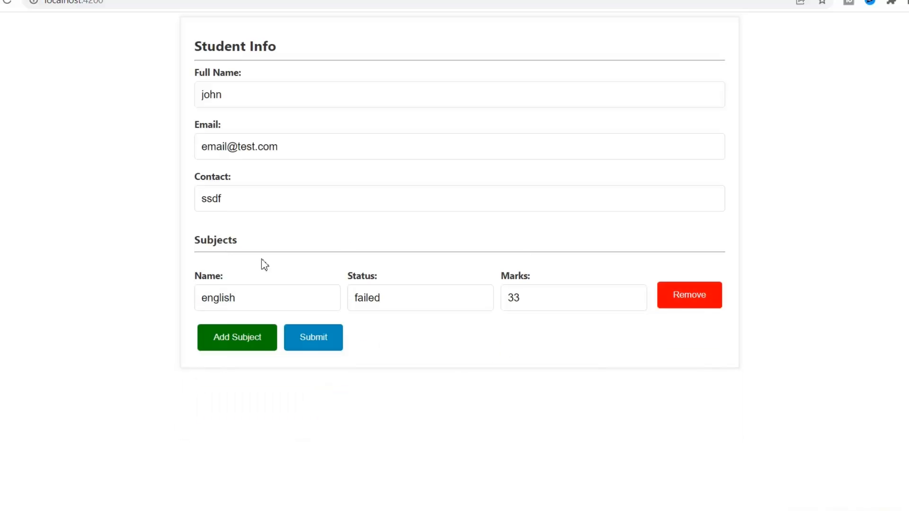
Submit to show the form's JSON value, then add another empty subject row
left_click(312, 337)
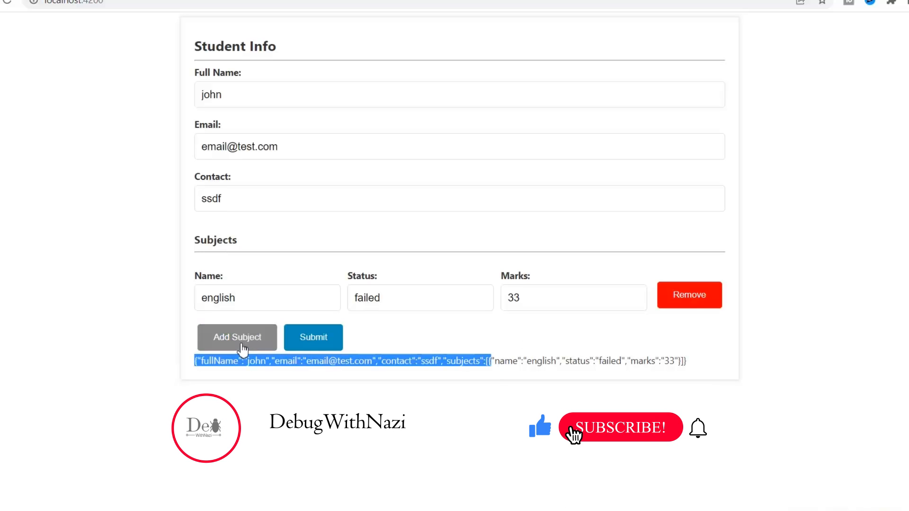
left_click(235, 338)
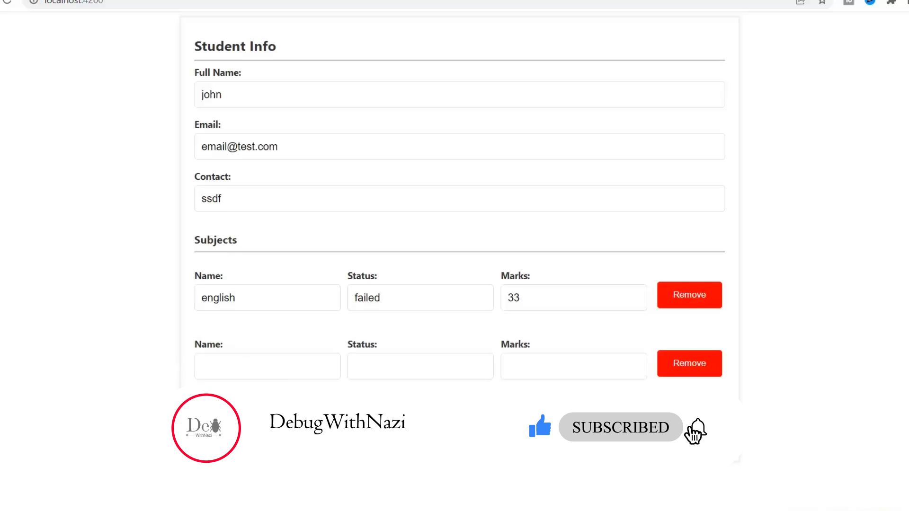